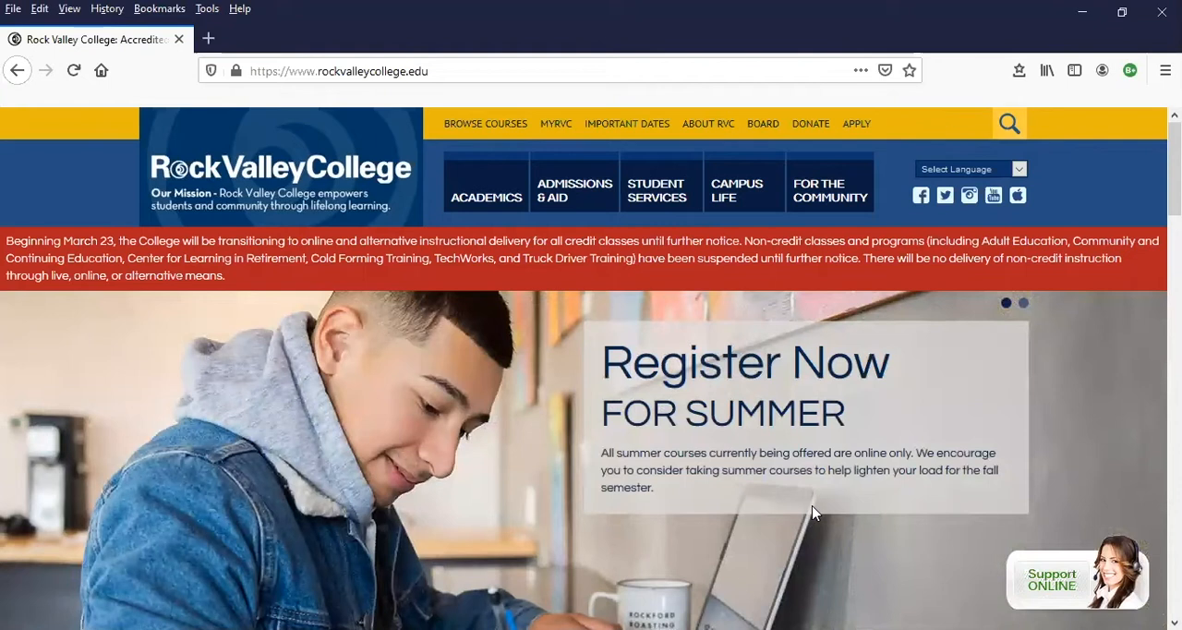
mouse_move(481, 495)
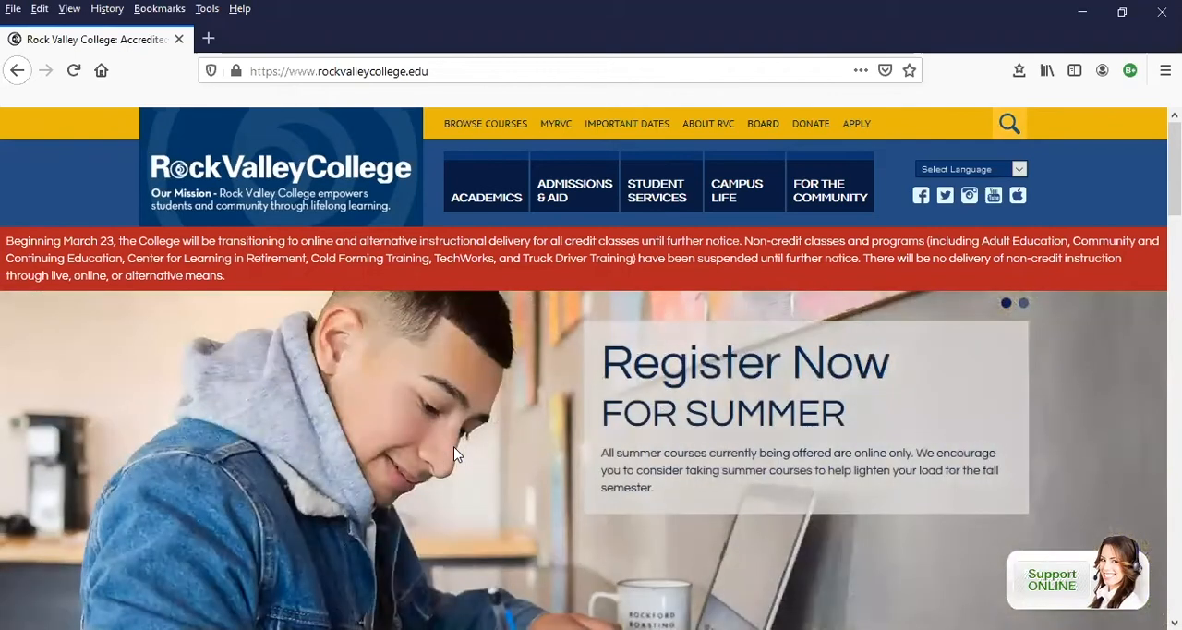
mouse_move(453, 425)
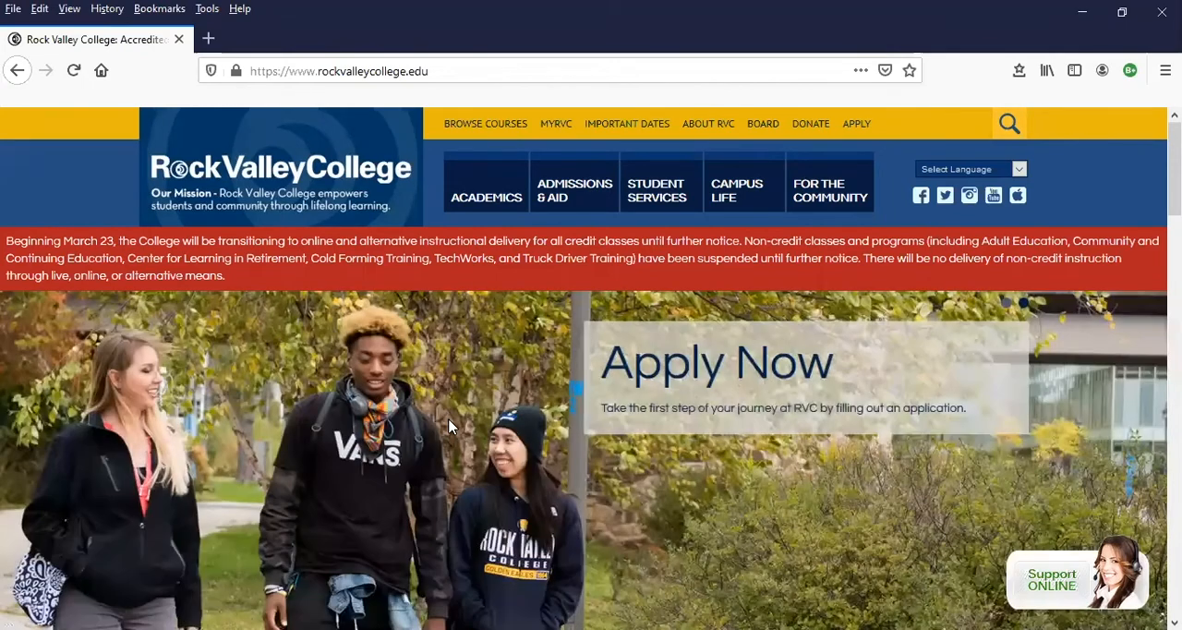
mouse_move(447, 423)
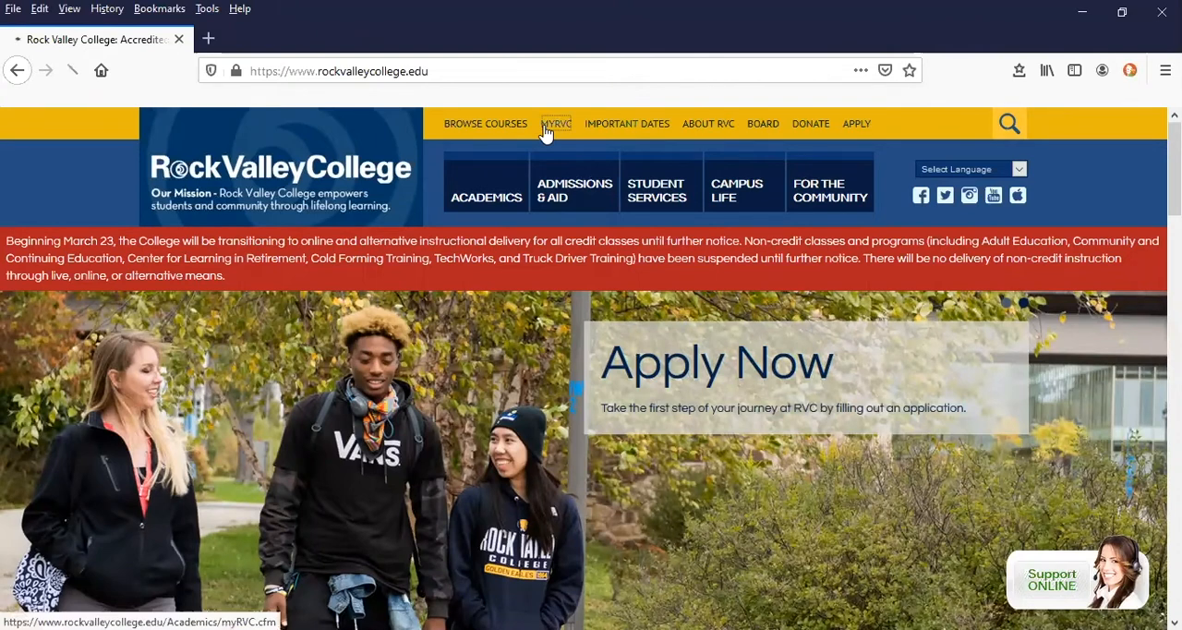
Go from the MyRVC student resources page to the Online Services tile.
left_click(556, 122)
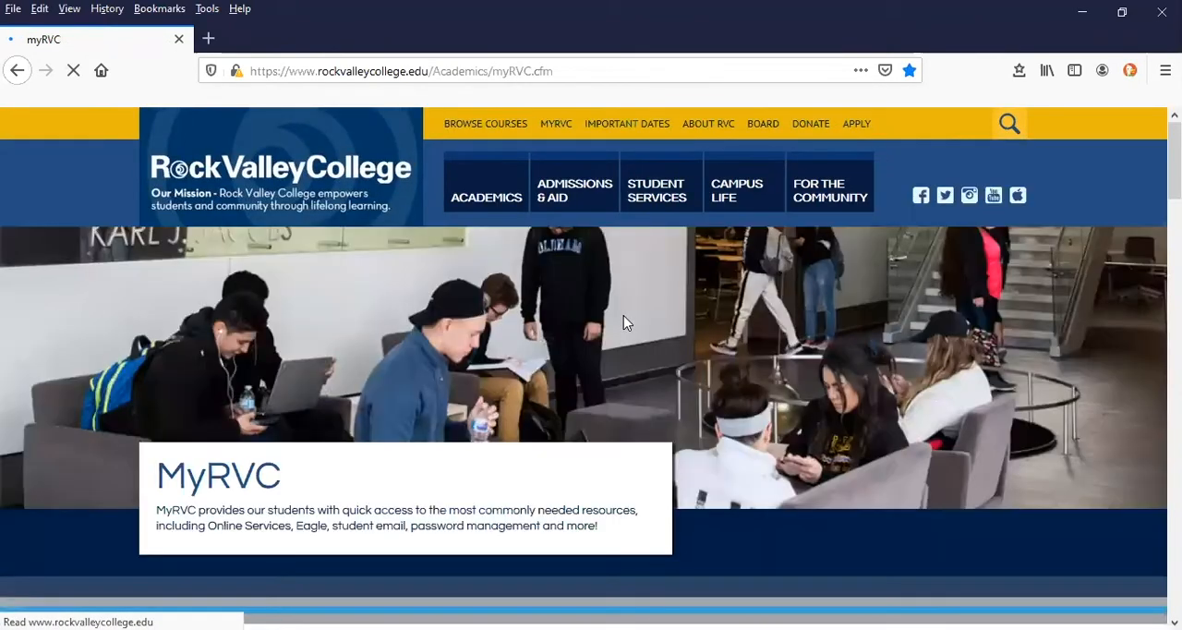
scroll("down", 3)
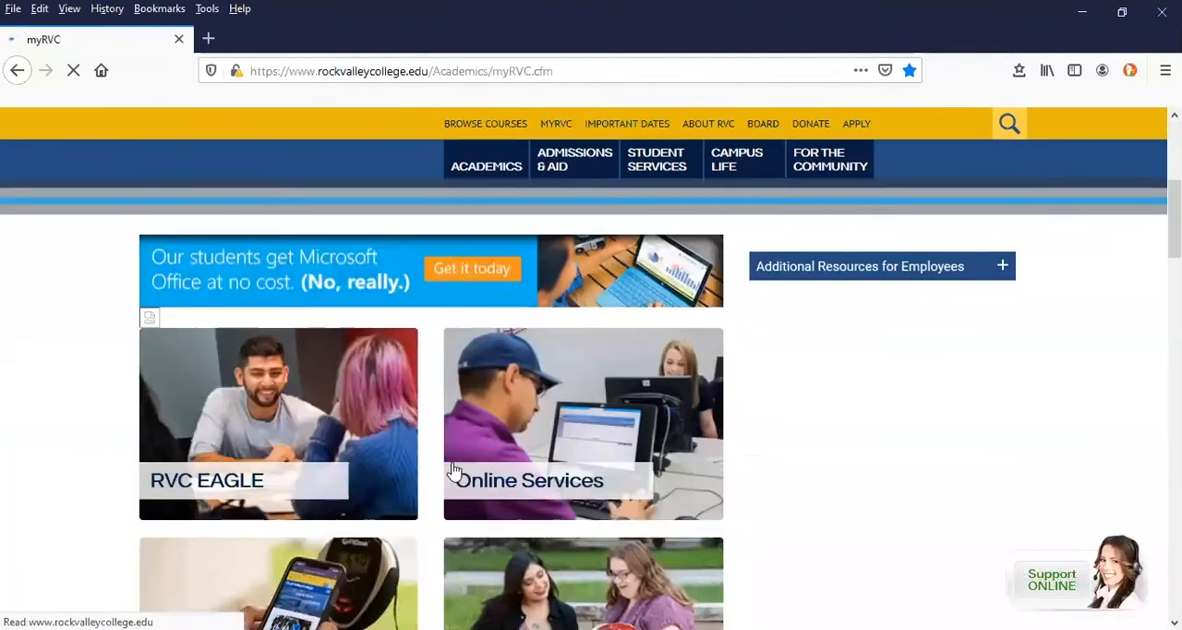
left_click(532, 481)
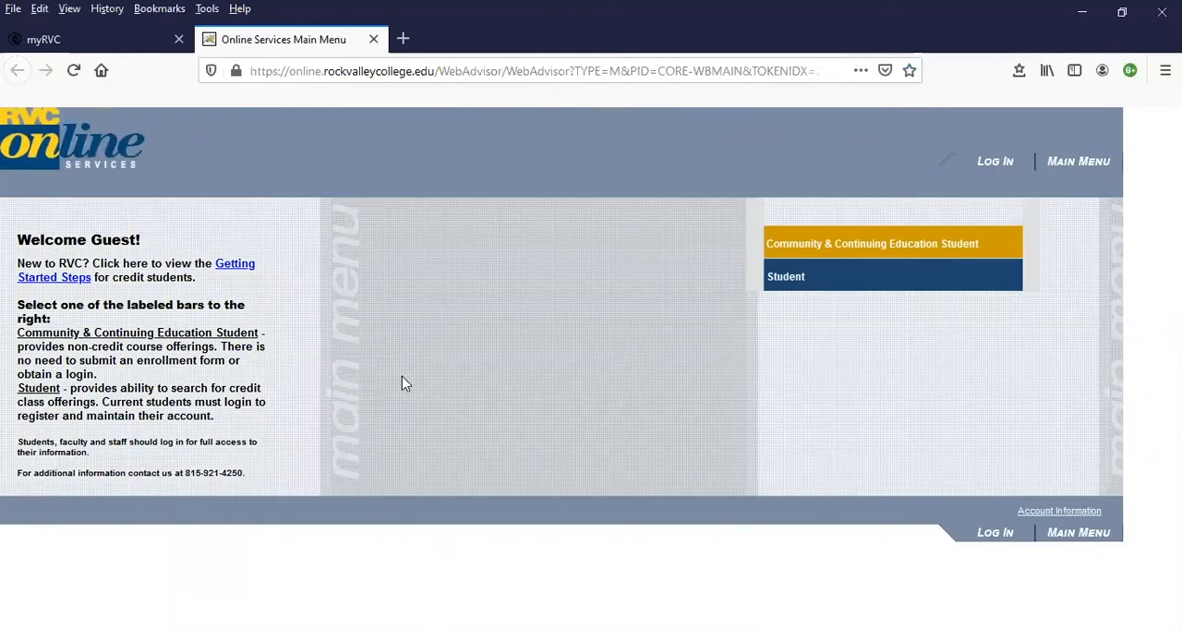
mouse_move(979, 122)
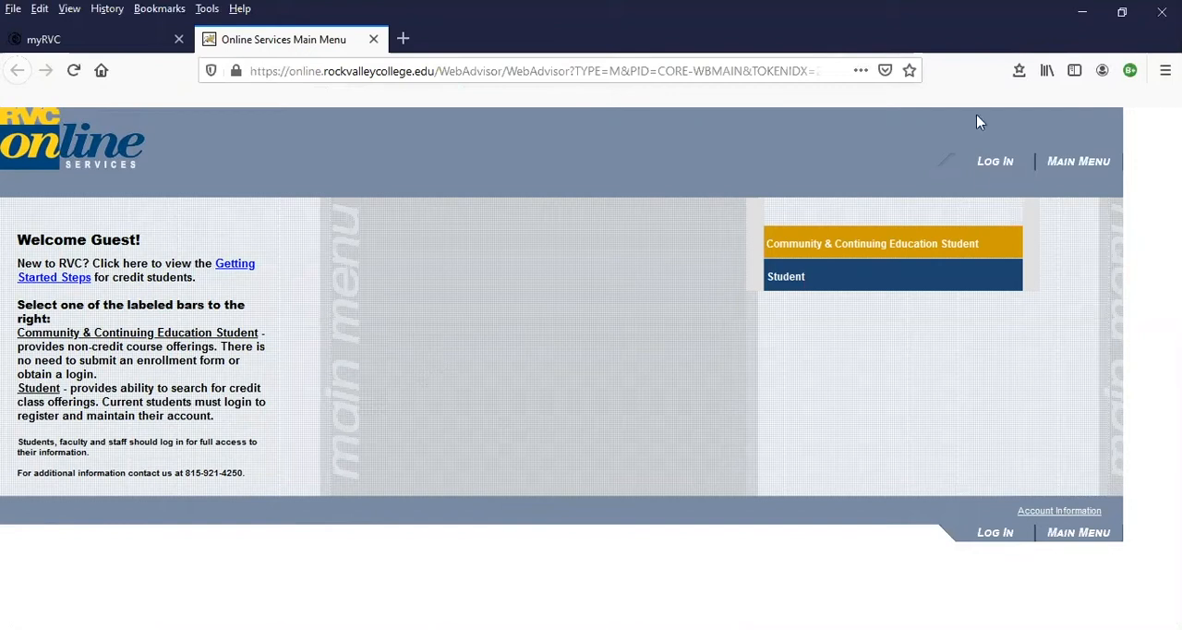
Log in to RVC Online Services with the student's User ID and password.
left_click(994, 161)
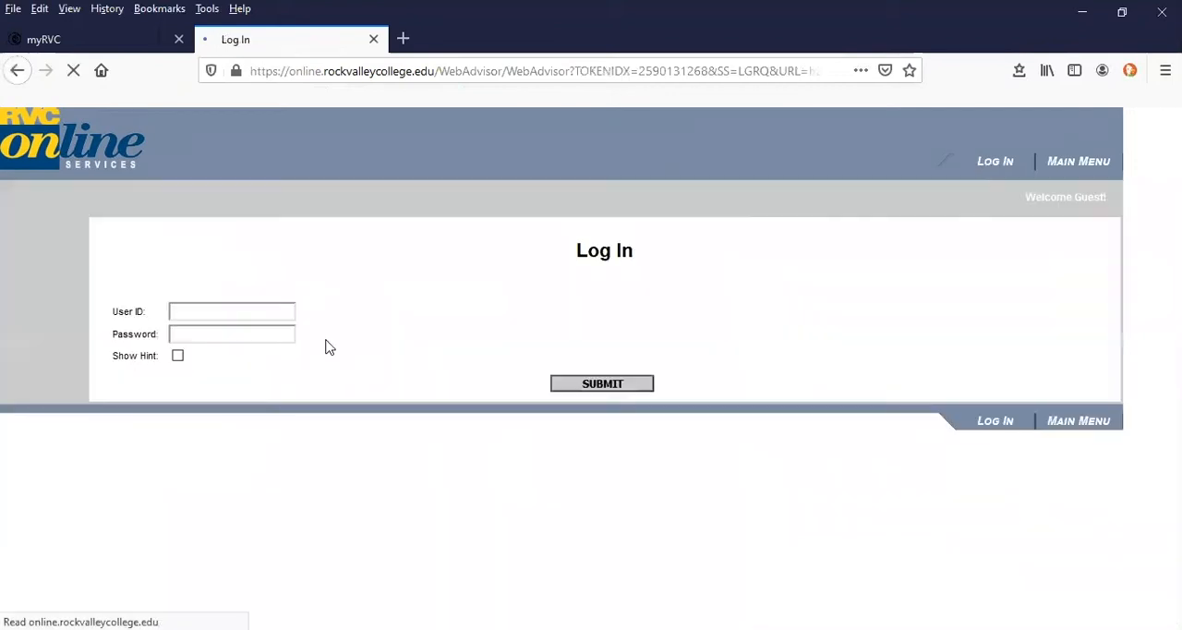
type("s")
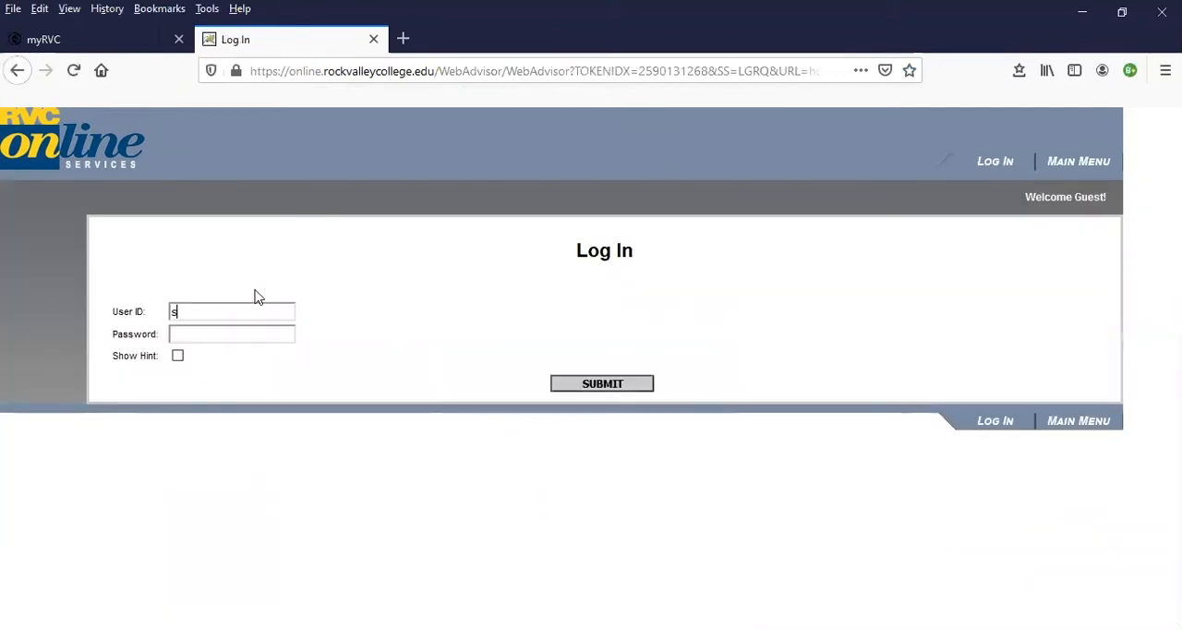
type("0507141")
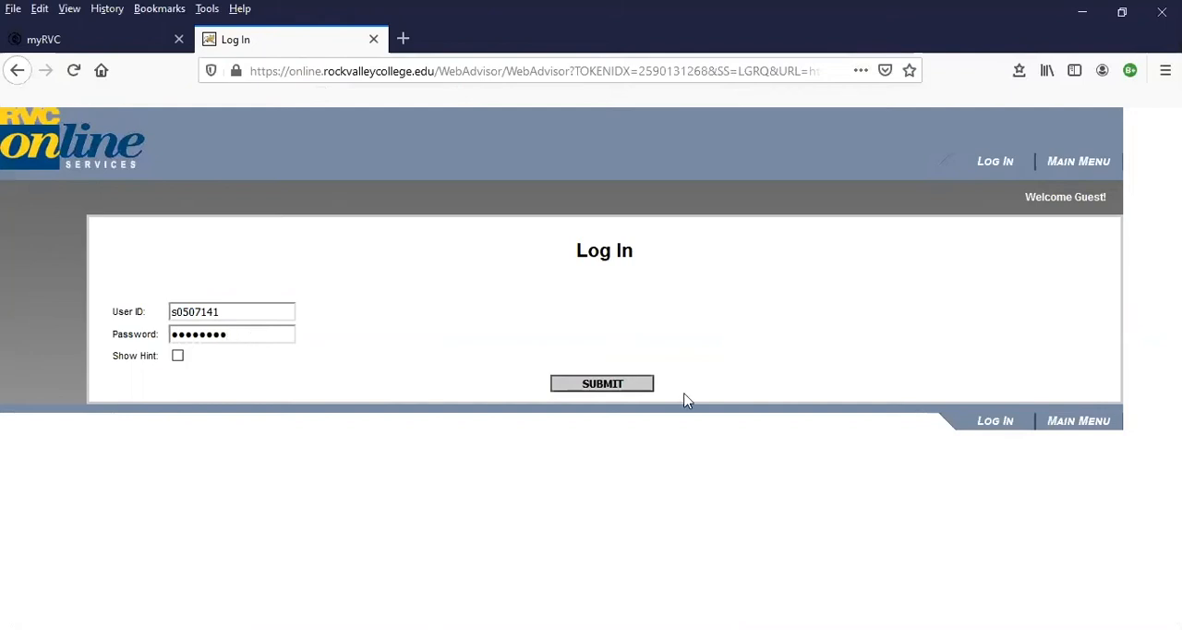
left_click(602, 385)
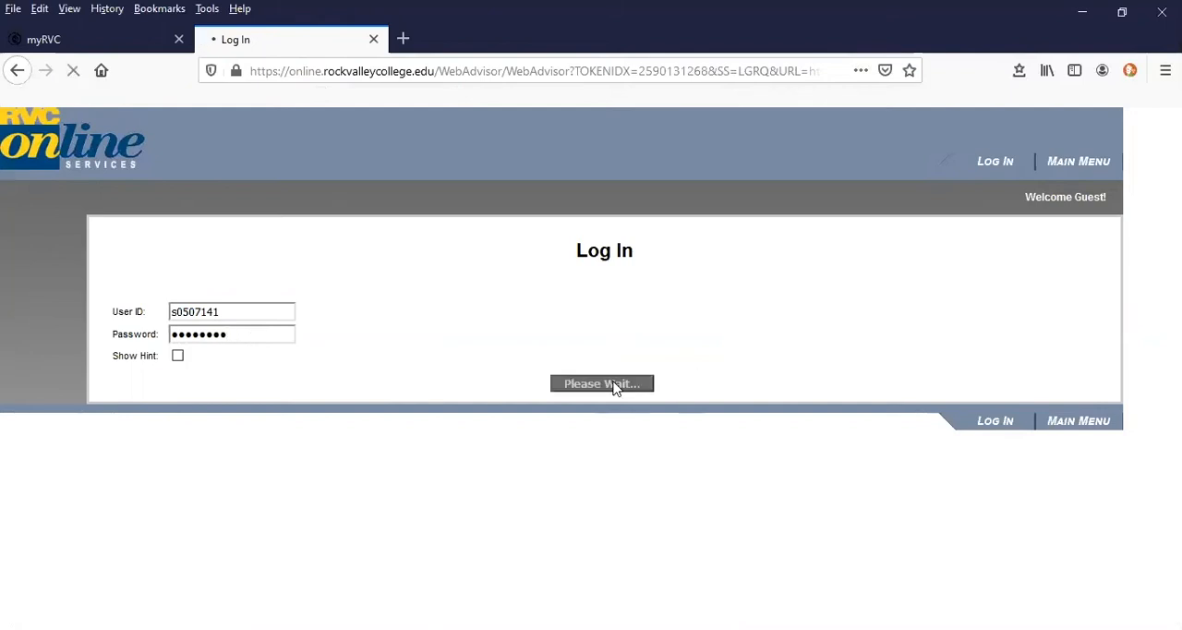
left_click(603, 384)
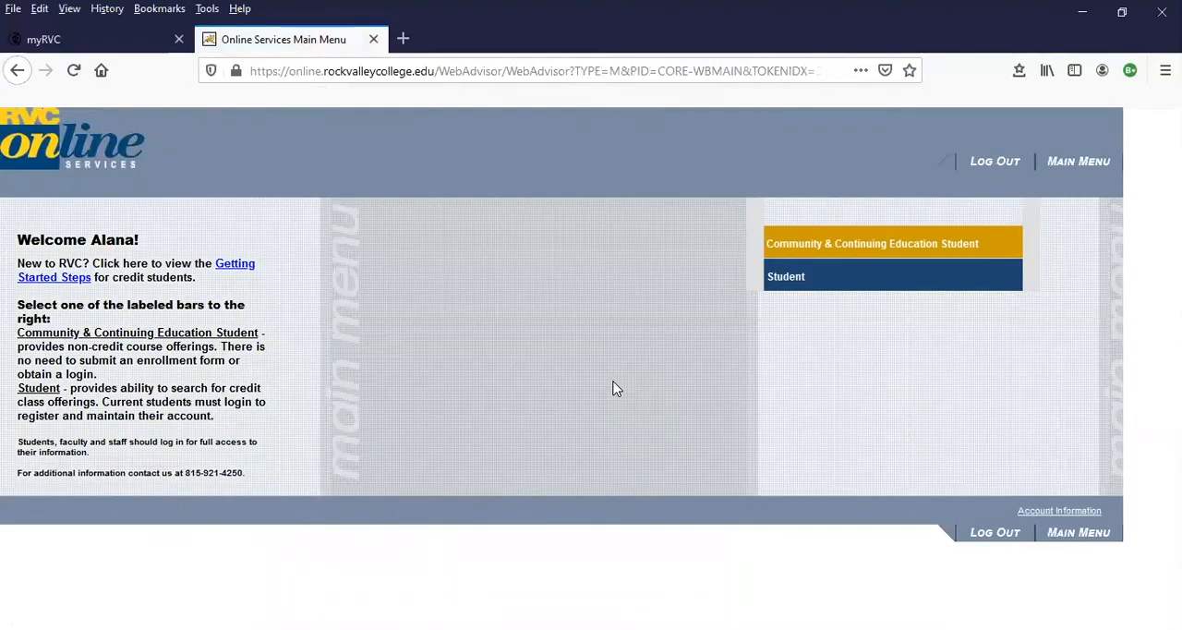
Enter the Student Menu from the Main Menu's Student bar.
left_click(800, 277)
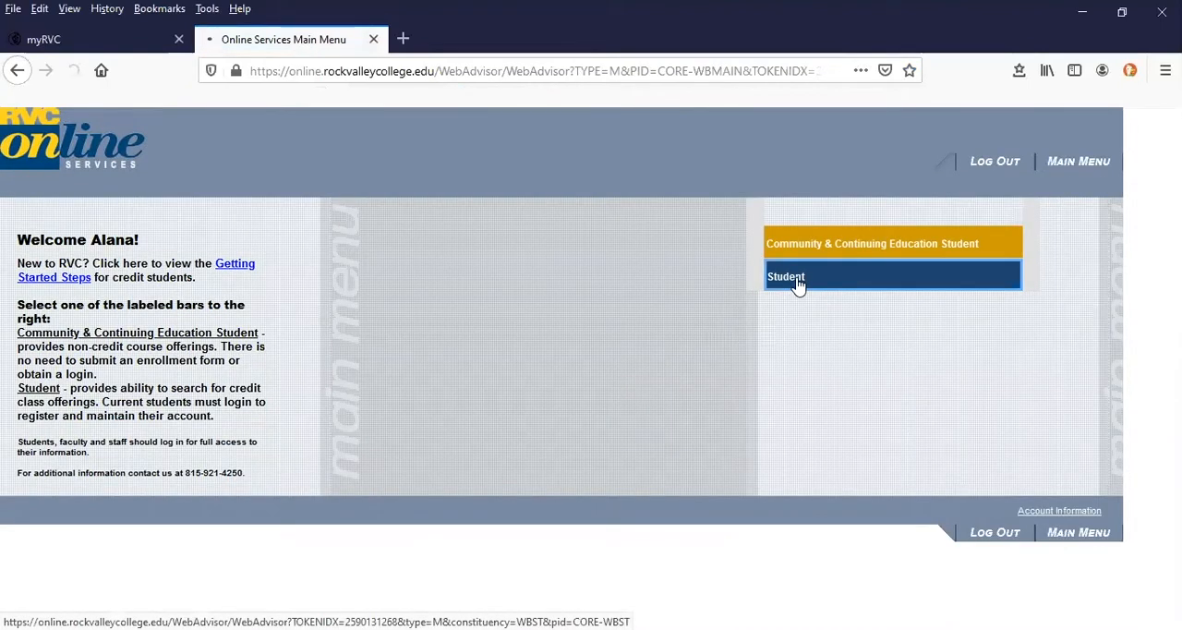
left_click(787, 277)
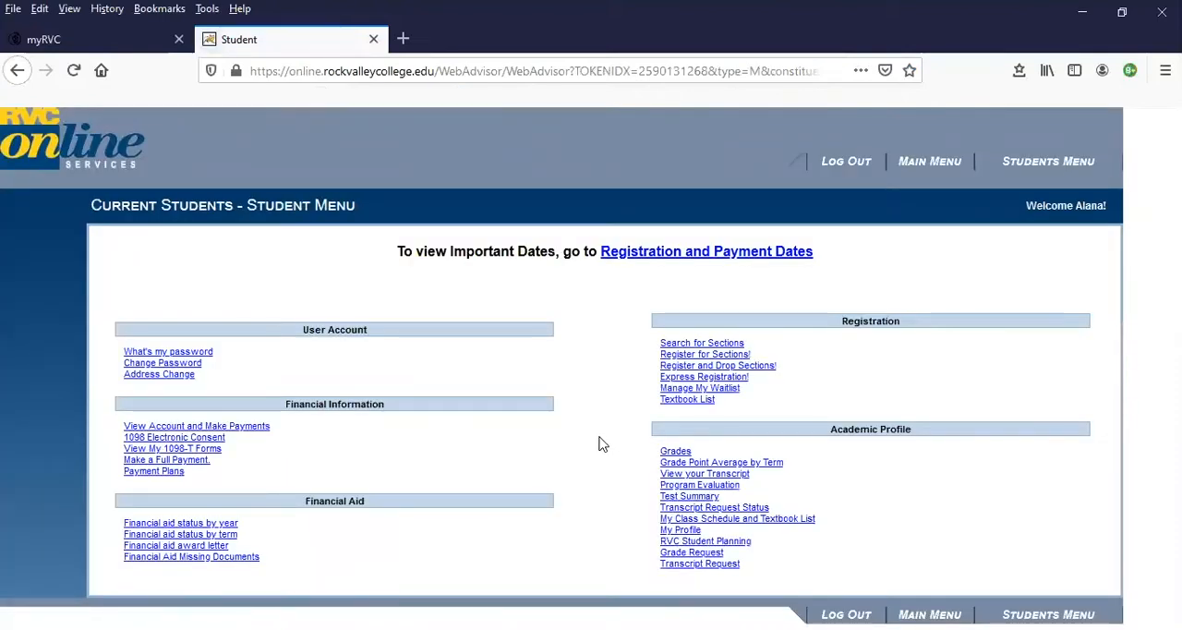
mouse_move(868, 480)
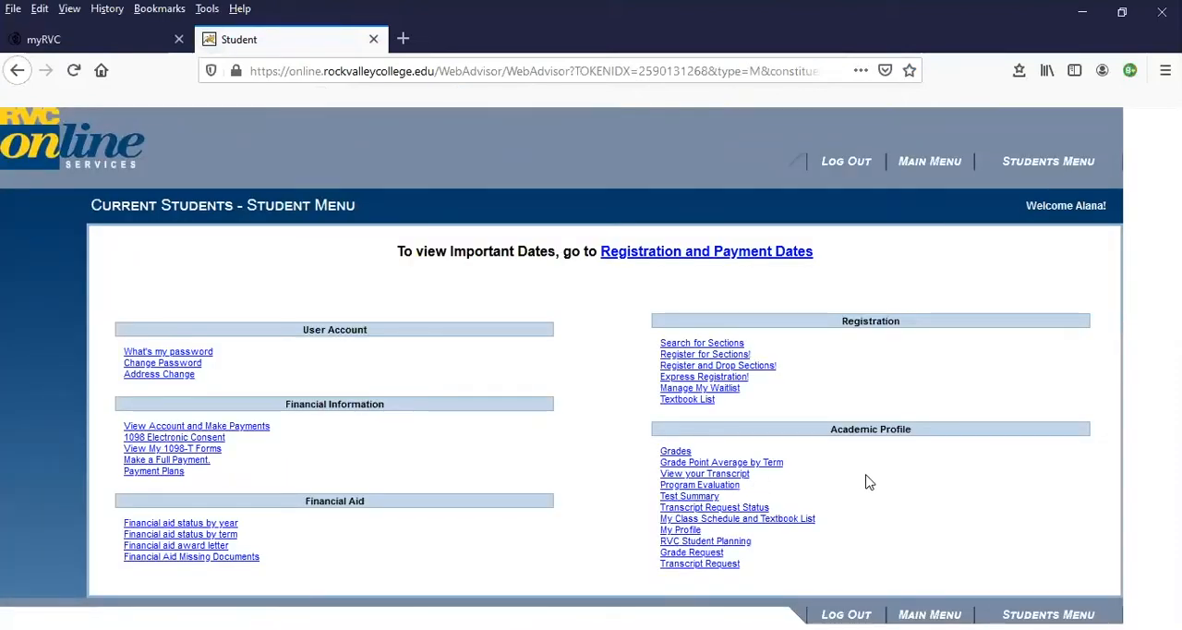
mouse_move(735, 489)
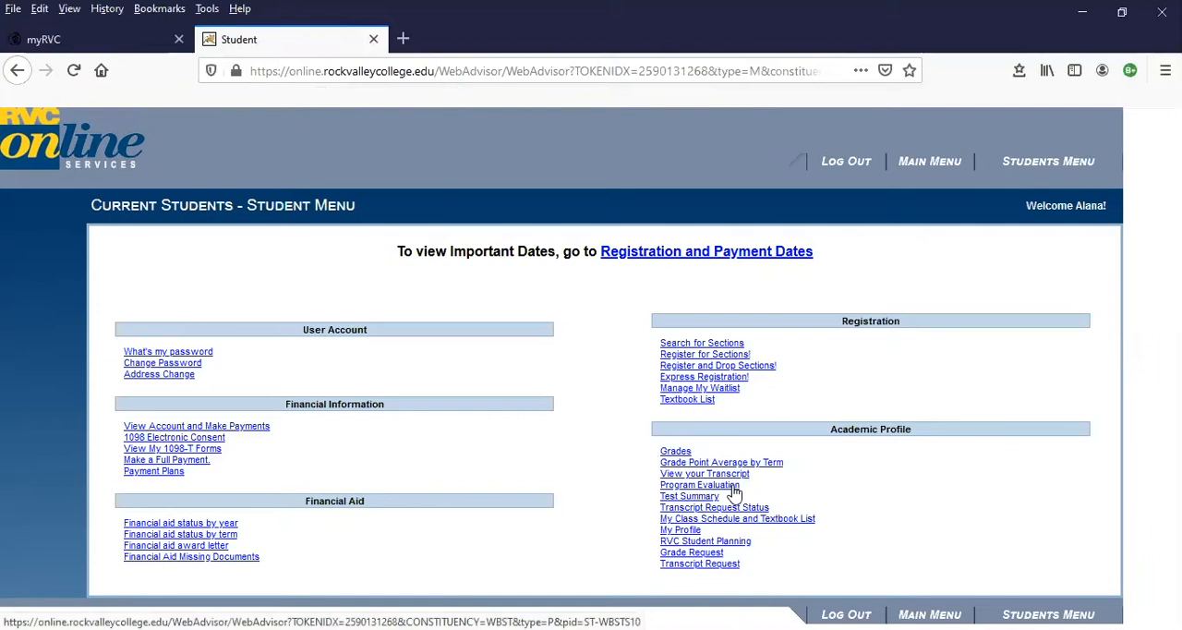
Submit a Program Evaluation for the active 7500 Fire Science AAS program.
left_click(698, 484)
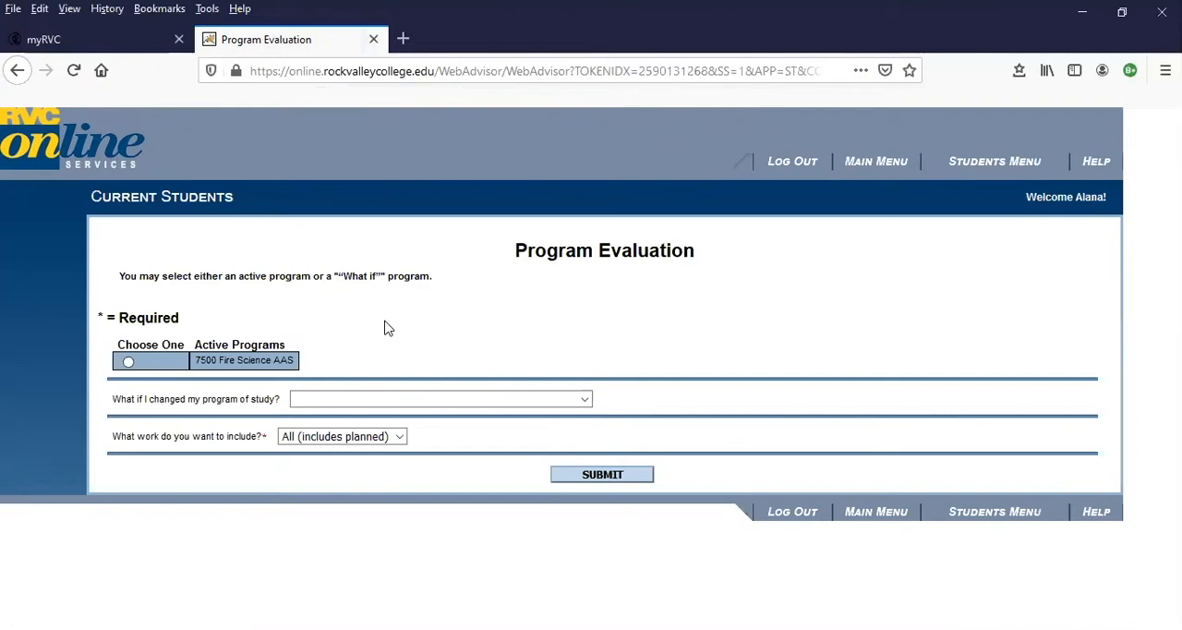
mouse_move(159, 414)
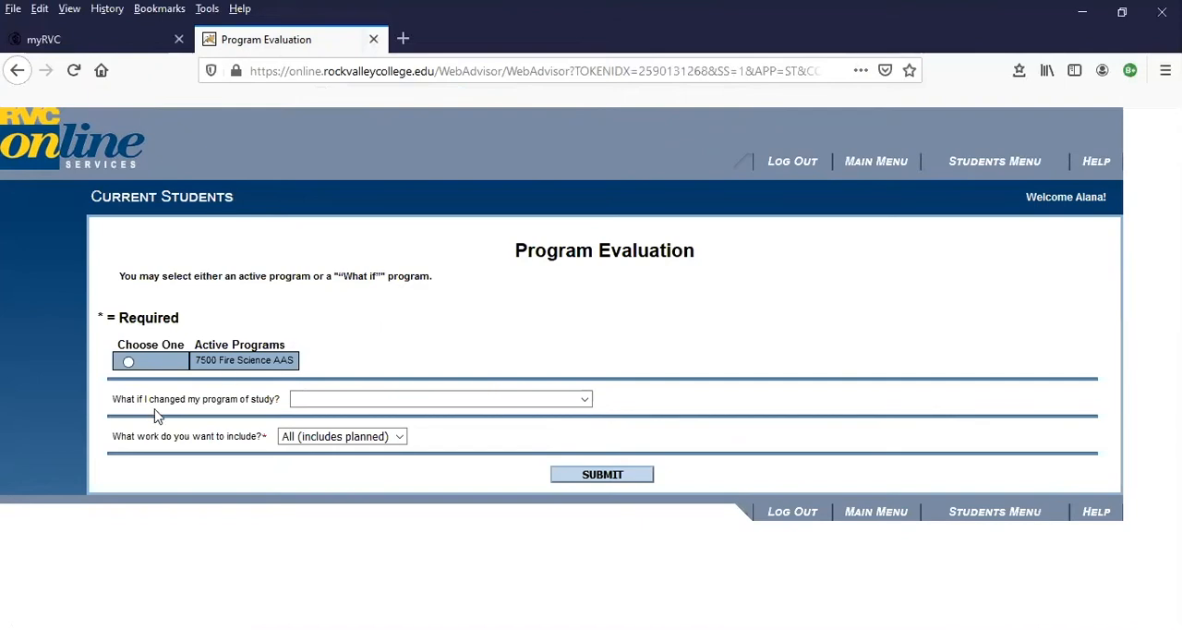
mouse_move(192, 412)
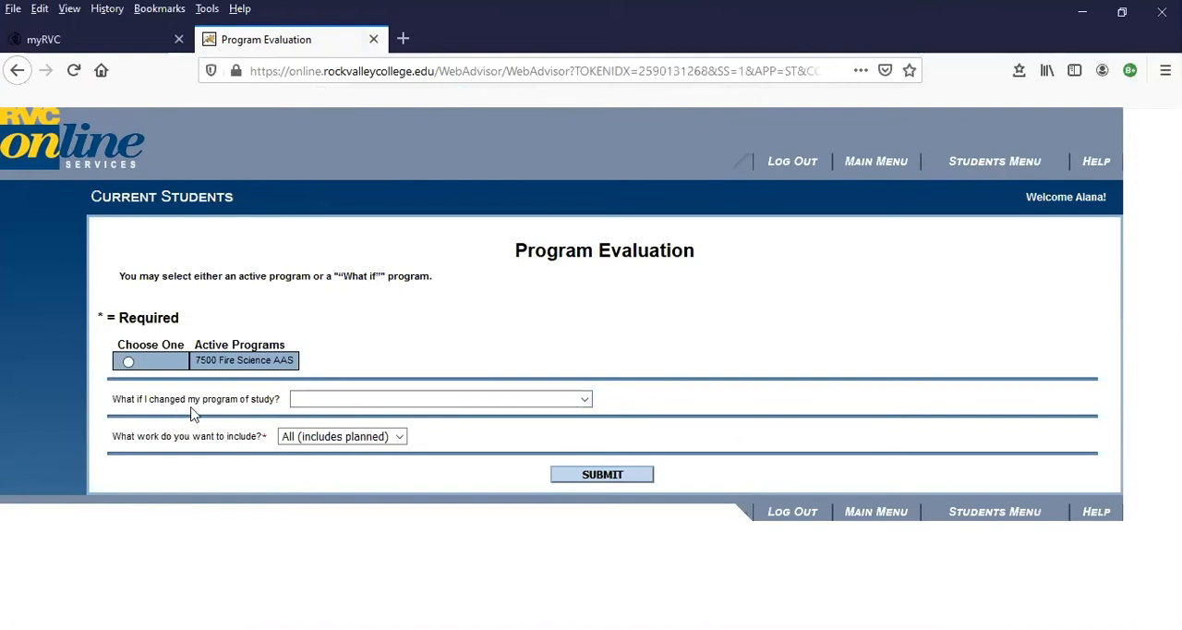
mouse_move(538, 410)
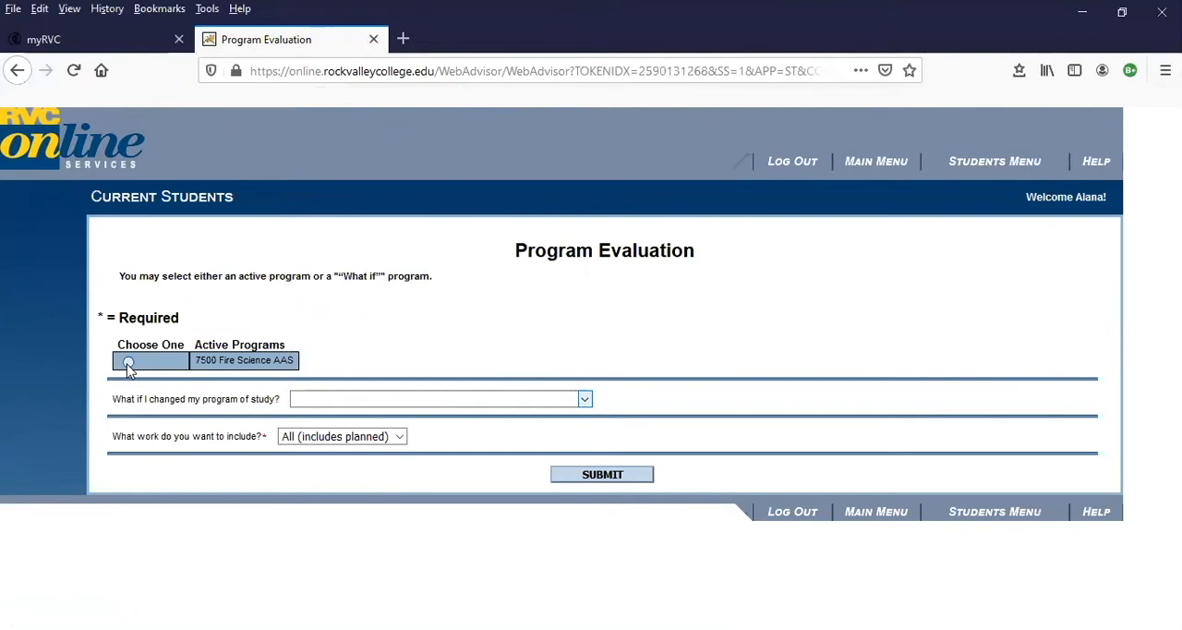
left_click(602, 473)
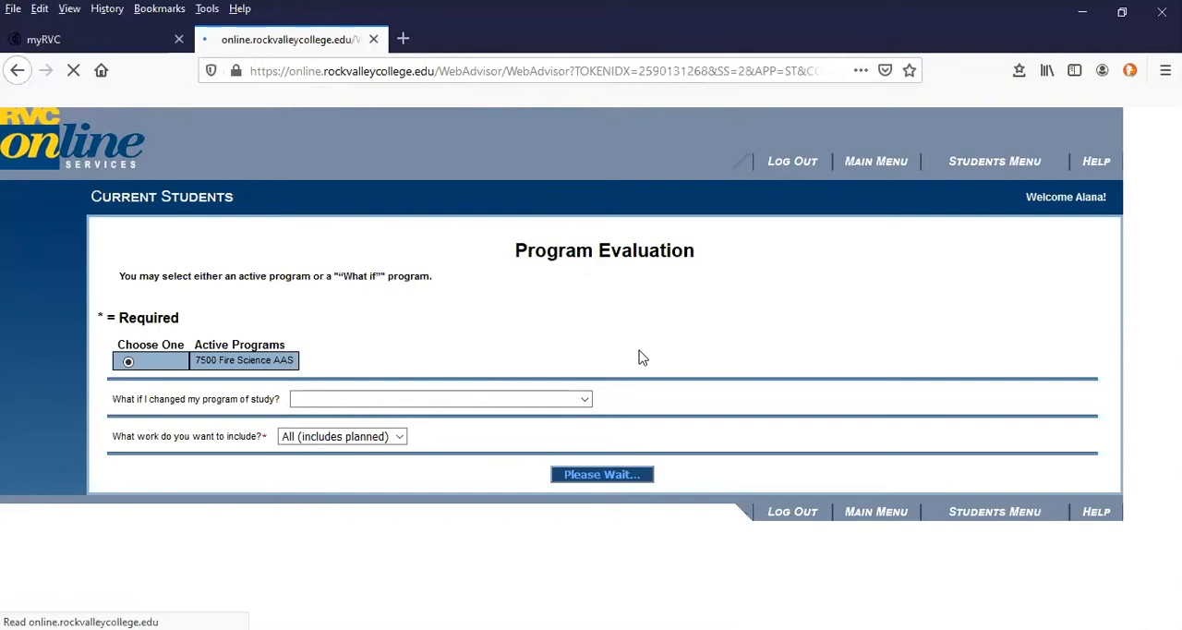
left_click(602, 473)
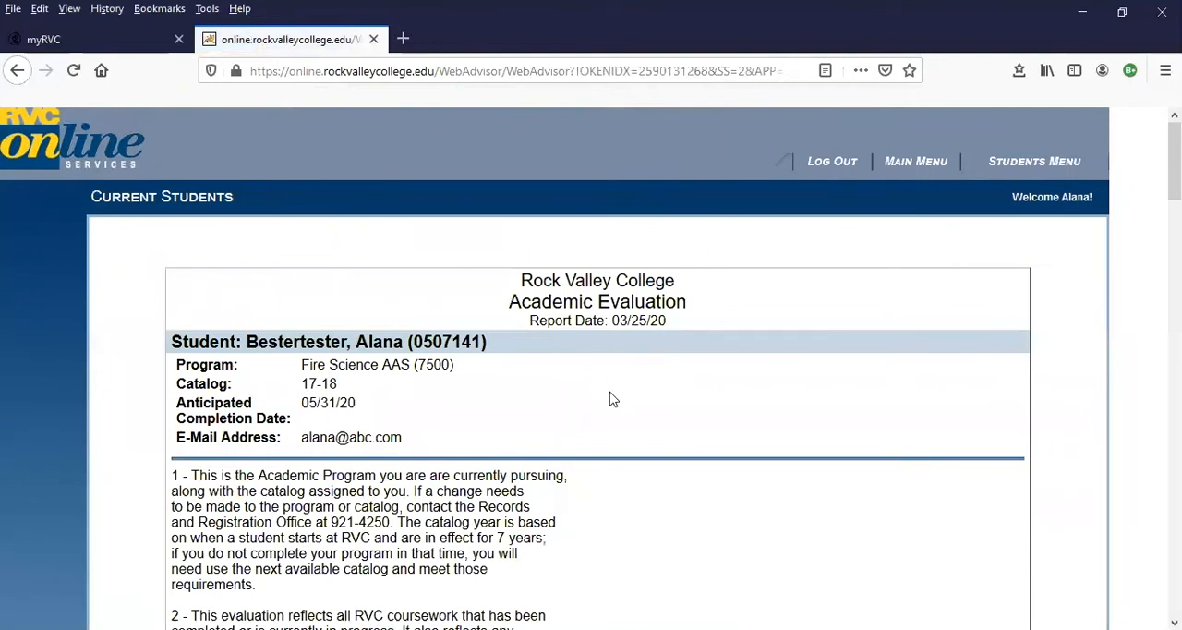
scroll("down", 3)
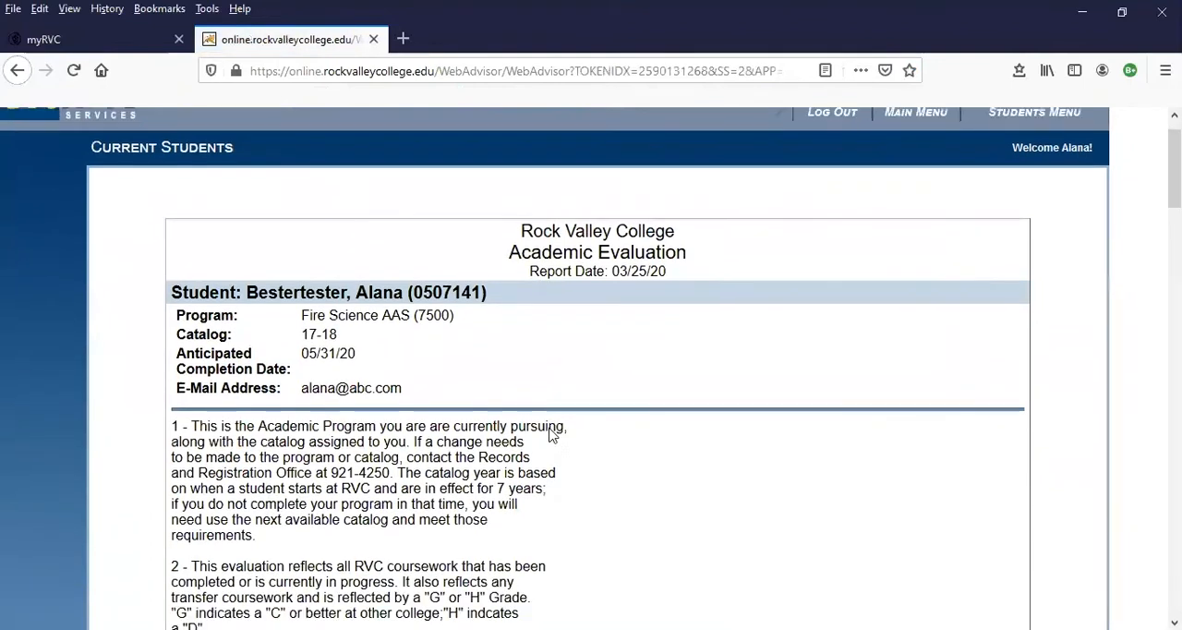
scroll("down", 3)
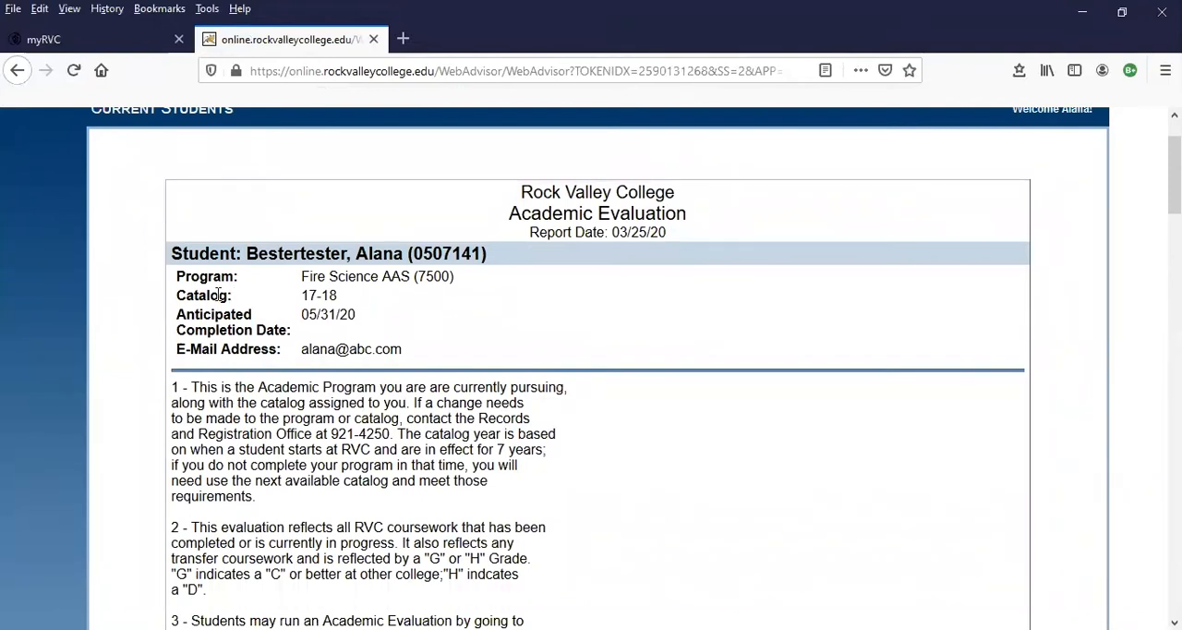
mouse_move(274, 333)
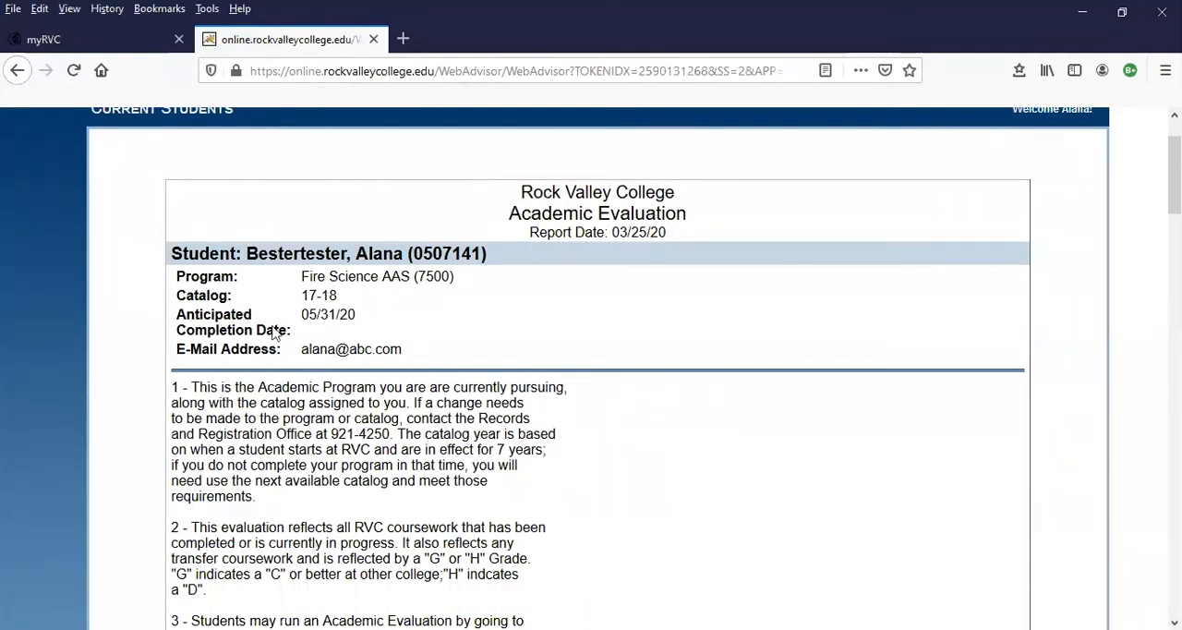
scroll("down", 3)
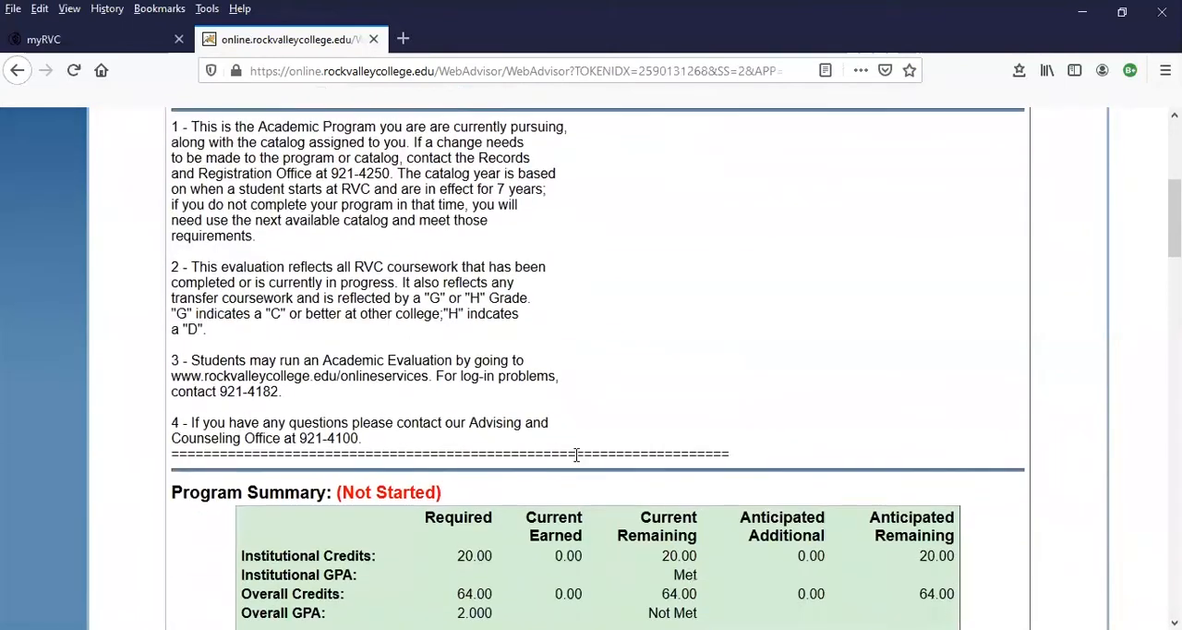
scroll("down", 3)
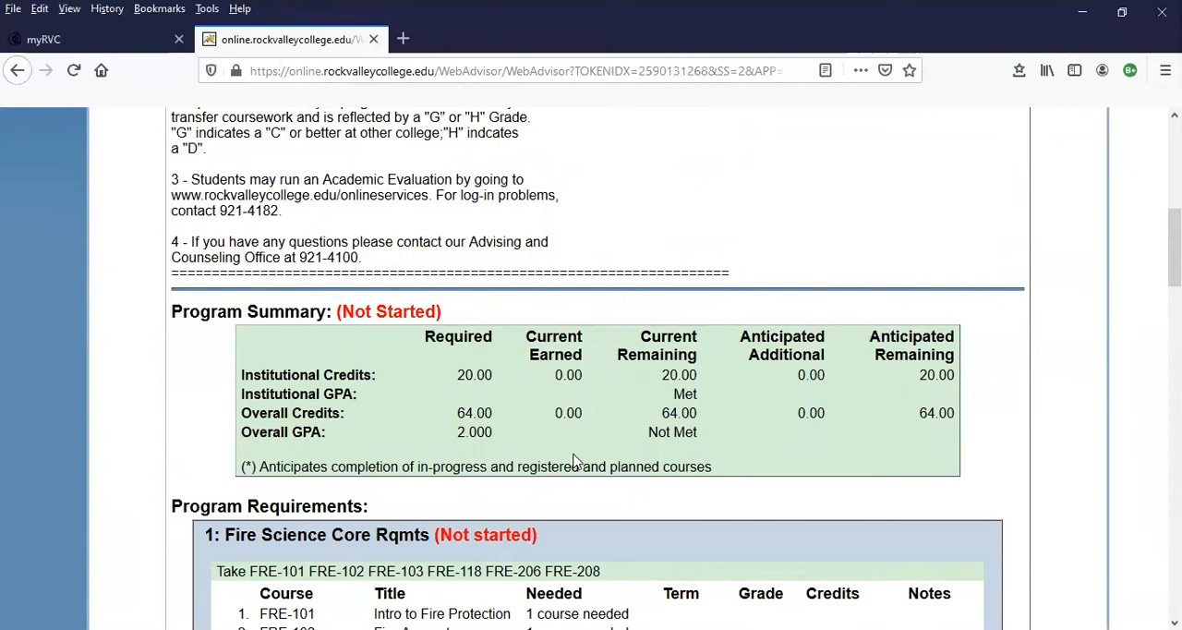
scroll("down", 3)
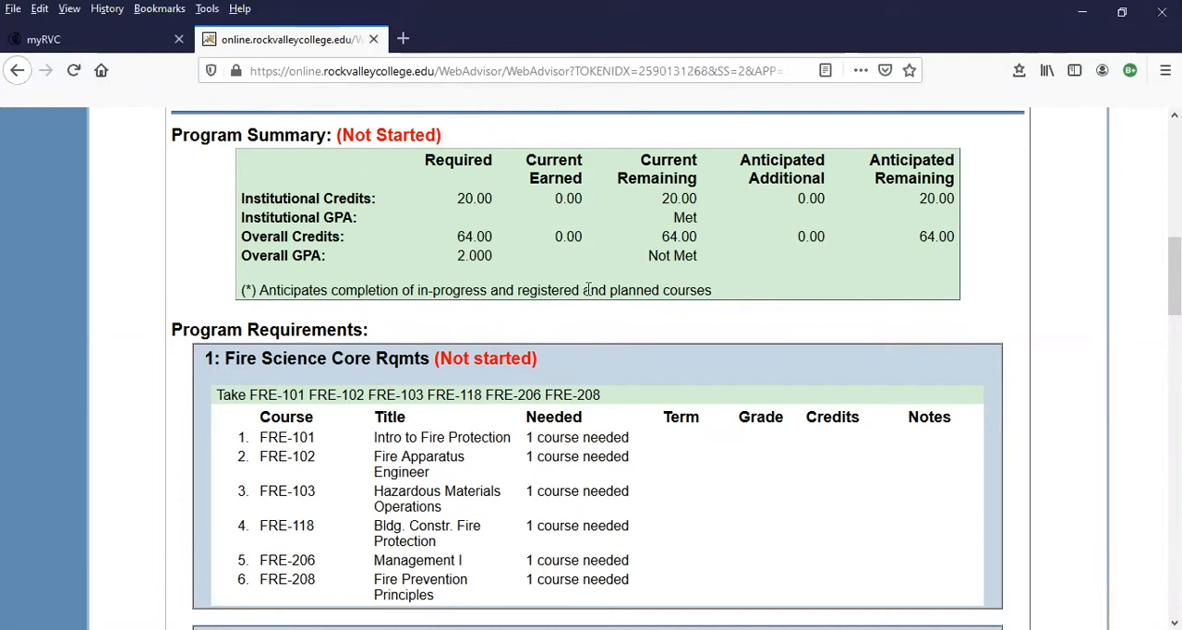
mouse_move(687, 532)
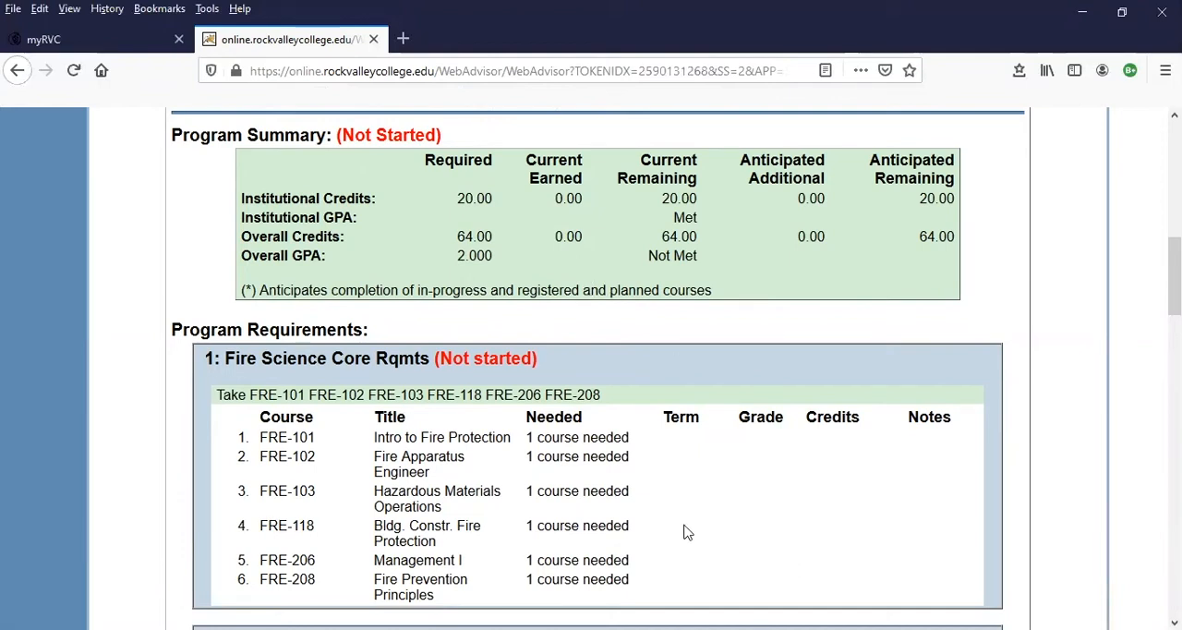
mouse_move(831, 519)
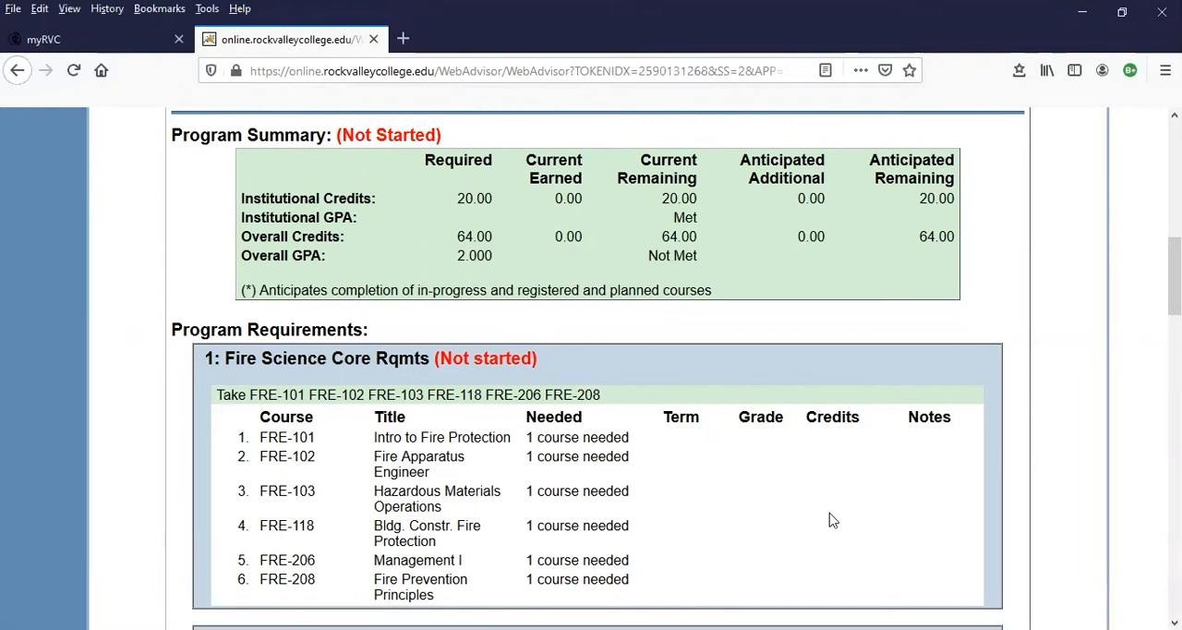
scroll("down", 3)
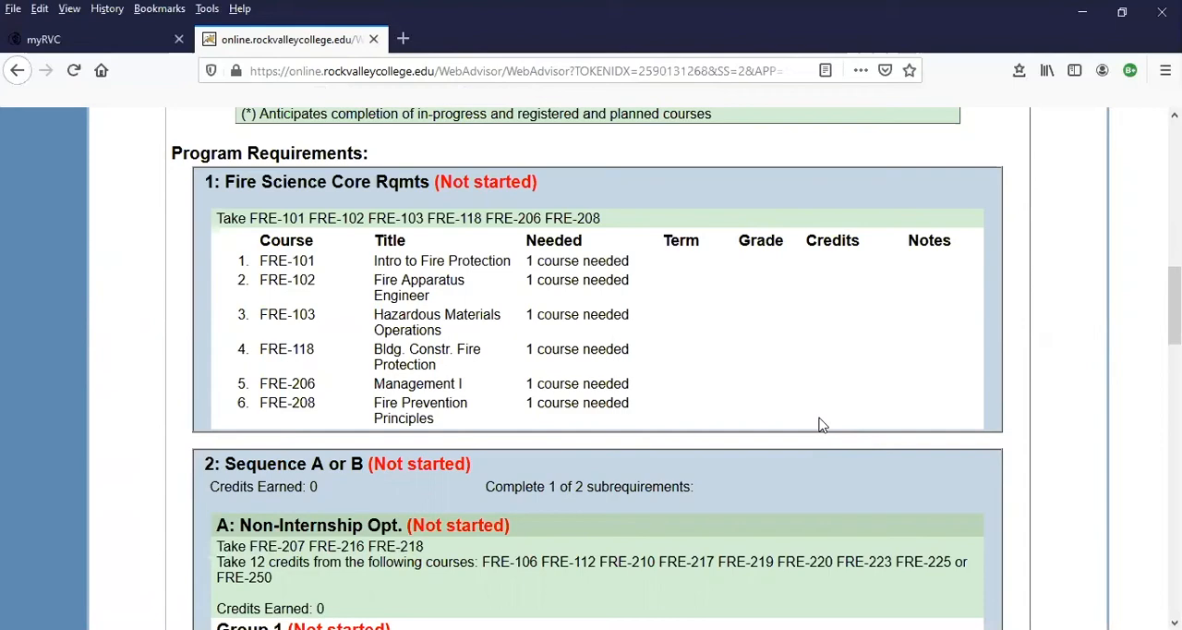
scroll("down", 3)
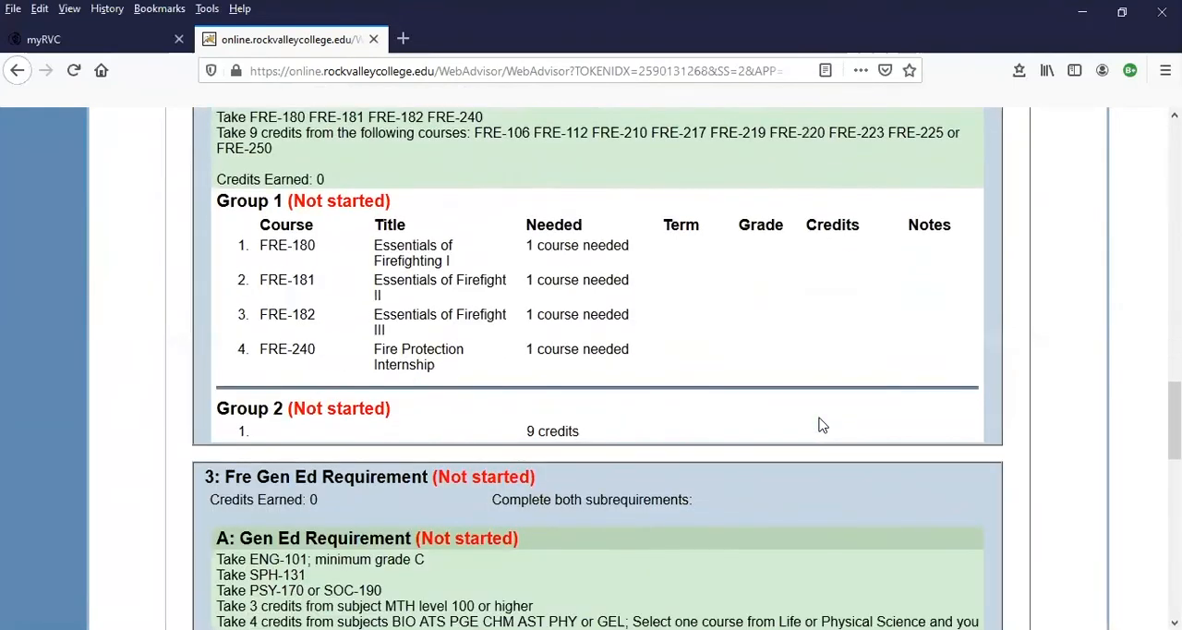
scroll("down", 3)
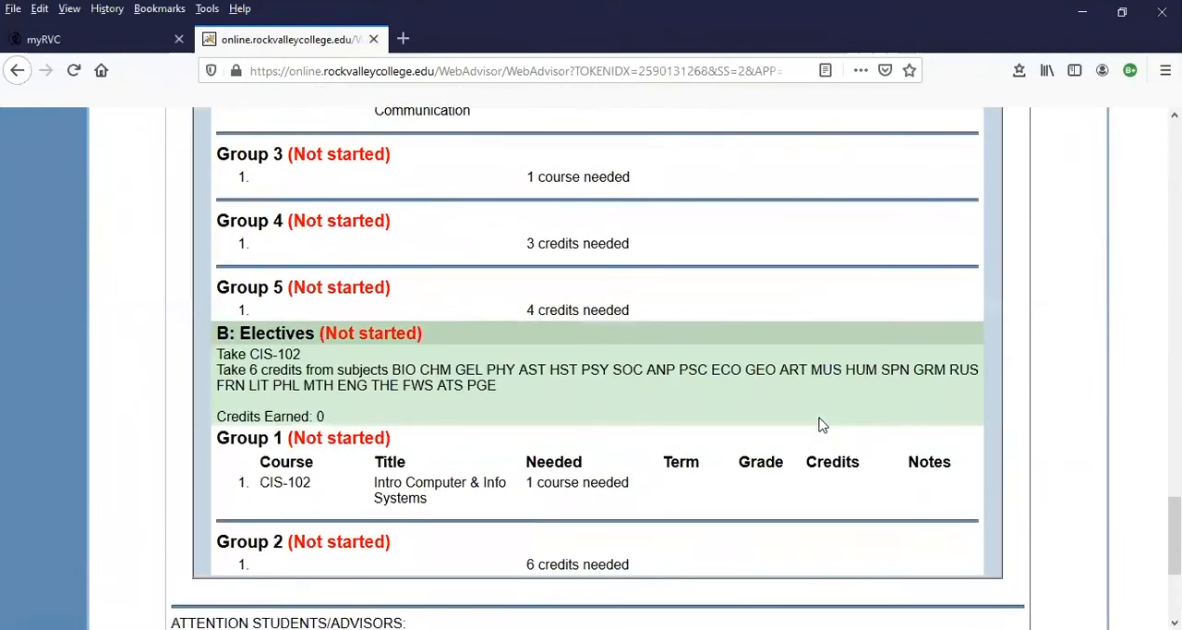
scroll("down", 3)
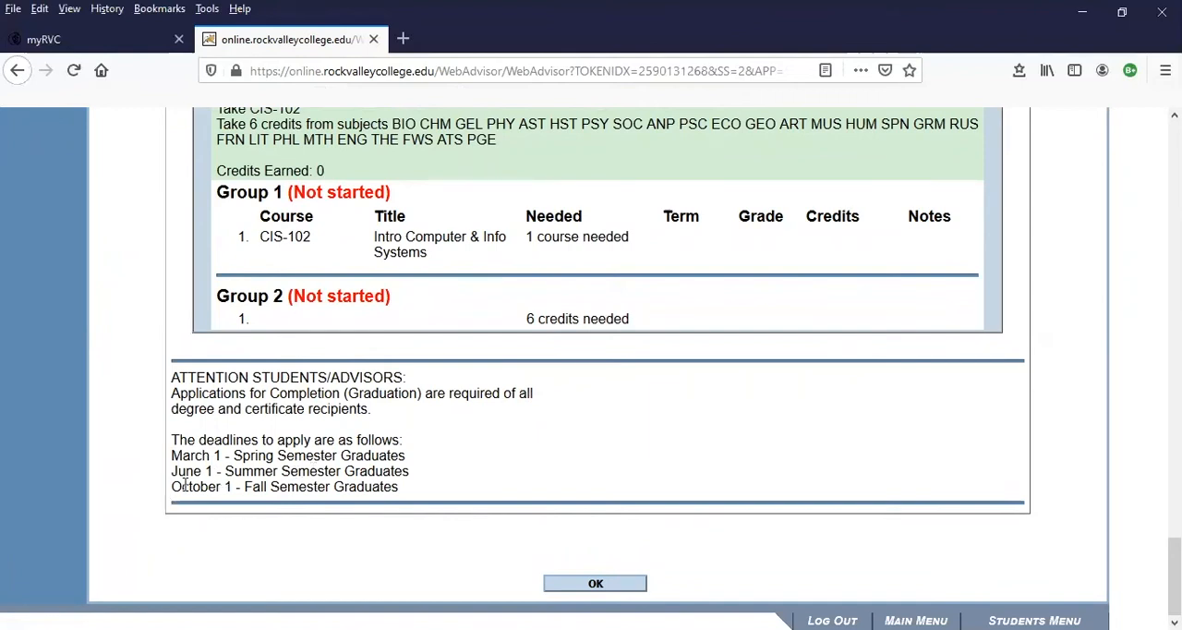
mouse_move(127, 491)
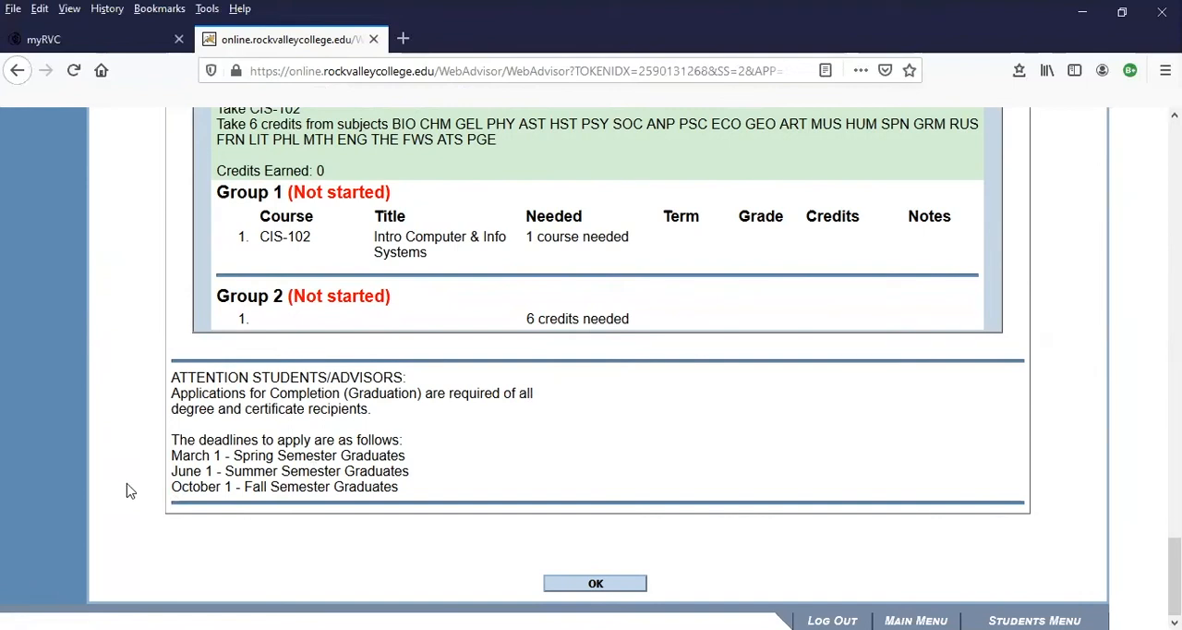
mouse_move(630, 471)
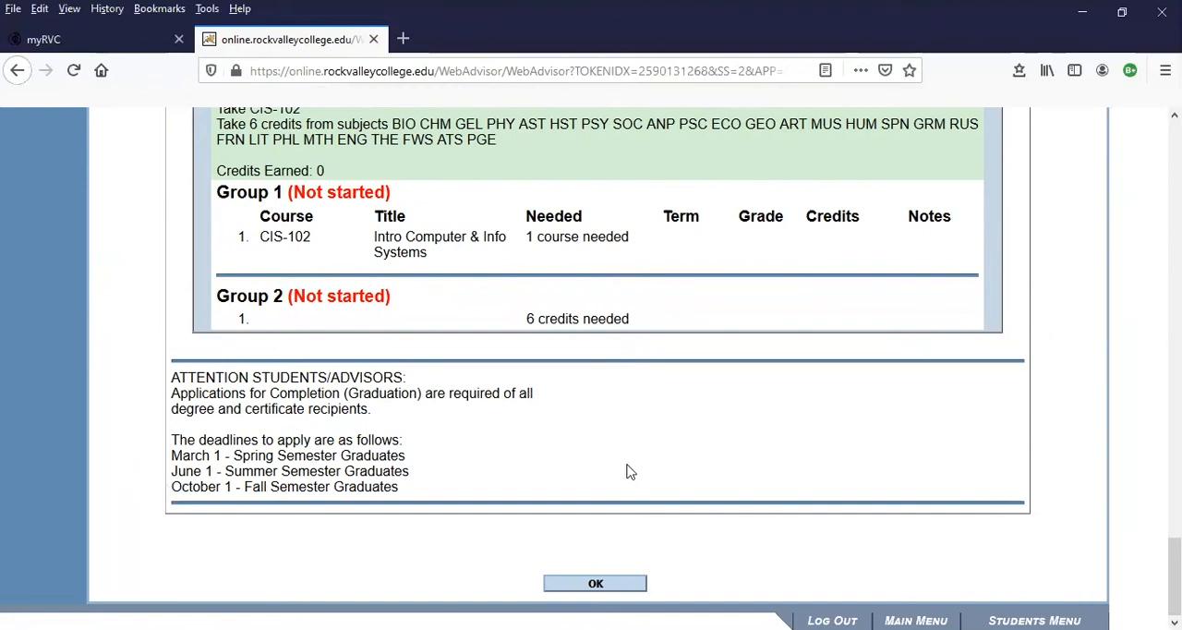
mouse_move(789, 527)
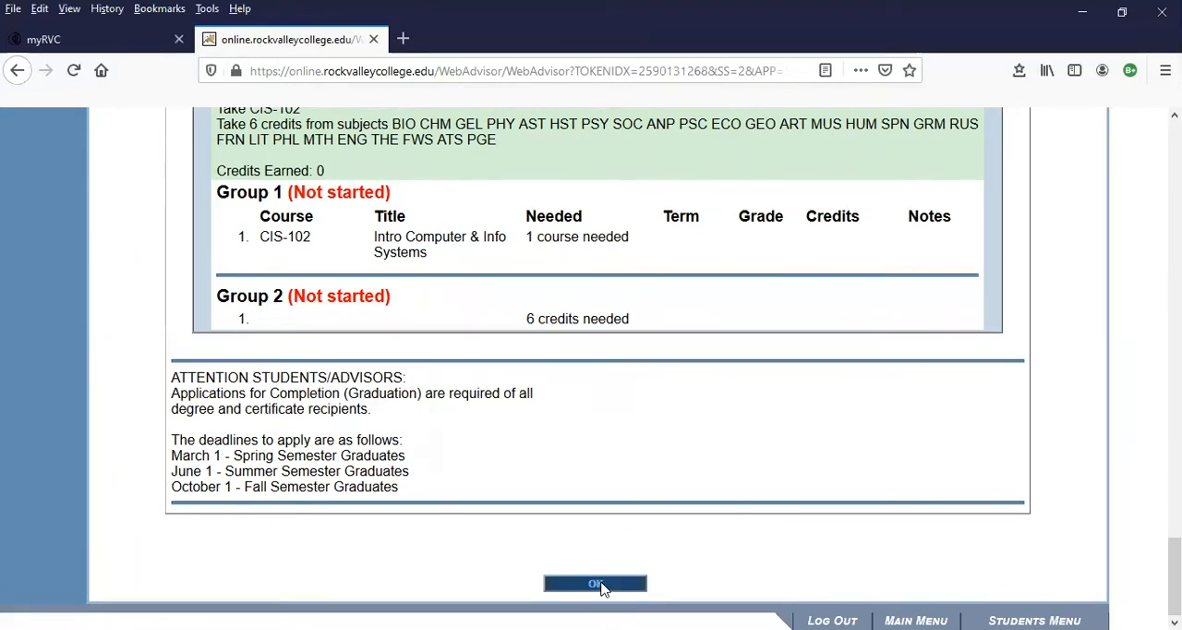
Leave the Fire Science evaluation and start a new Program Evaluation from the Student Menu.
left_click(595, 583)
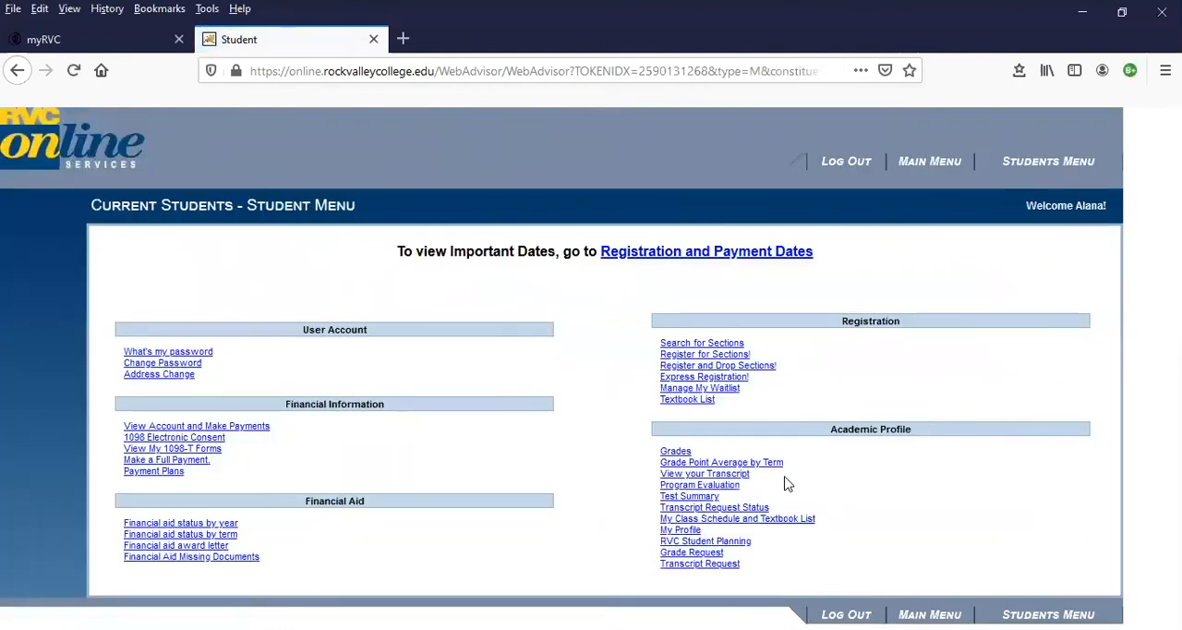
mouse_move(854, 488)
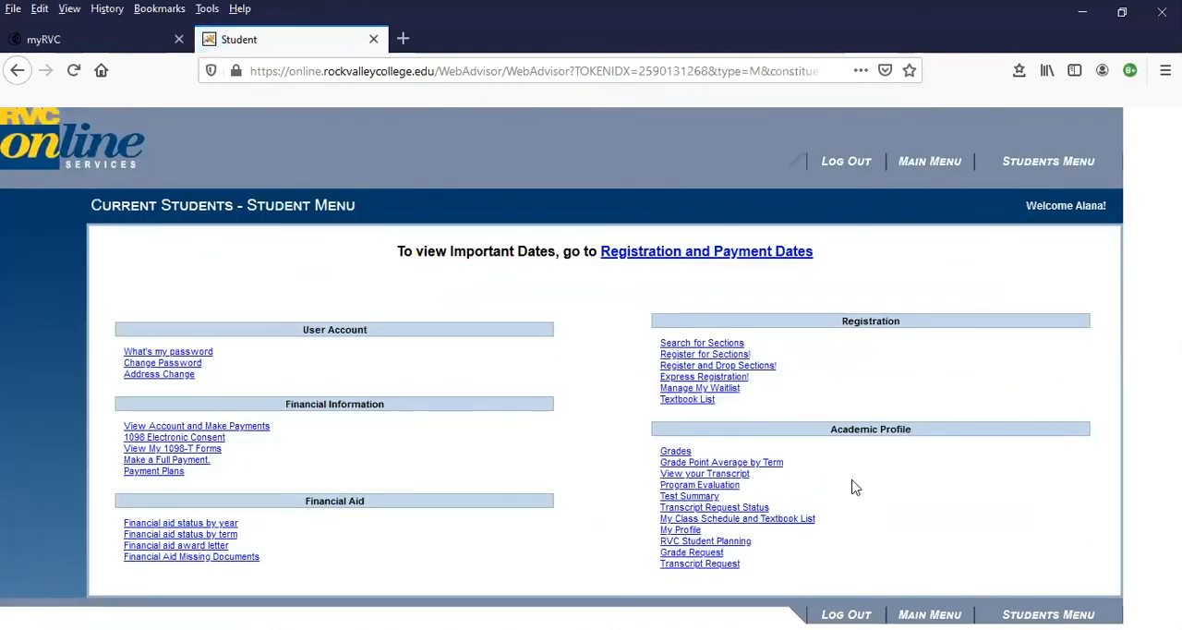
left_click(698, 484)
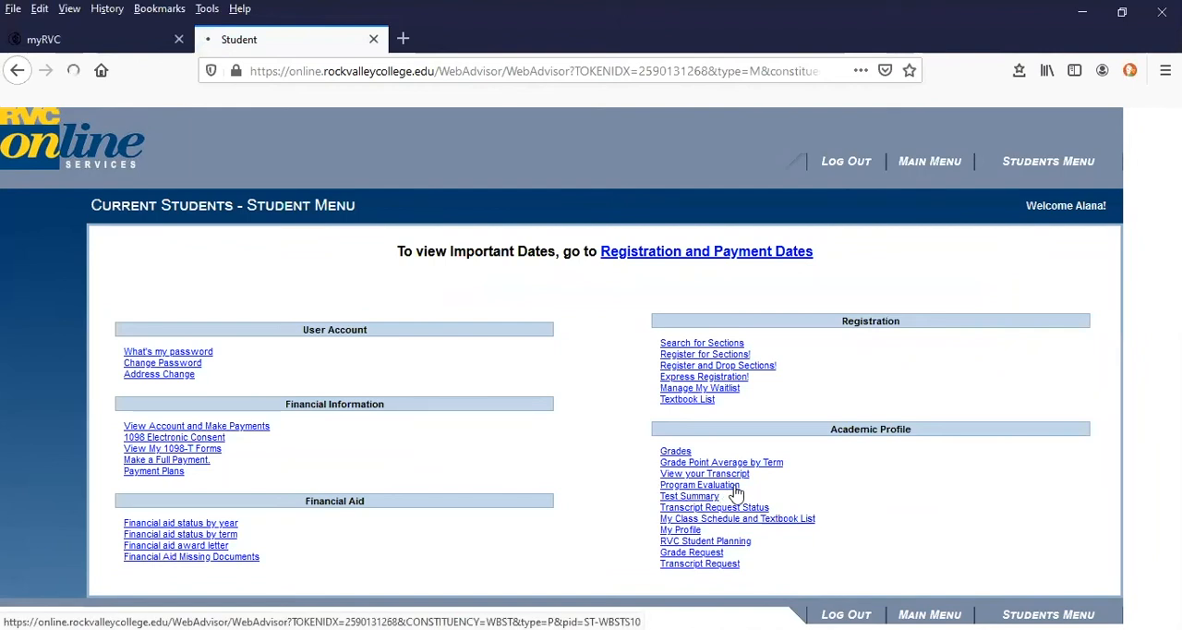
left_click(700, 484)
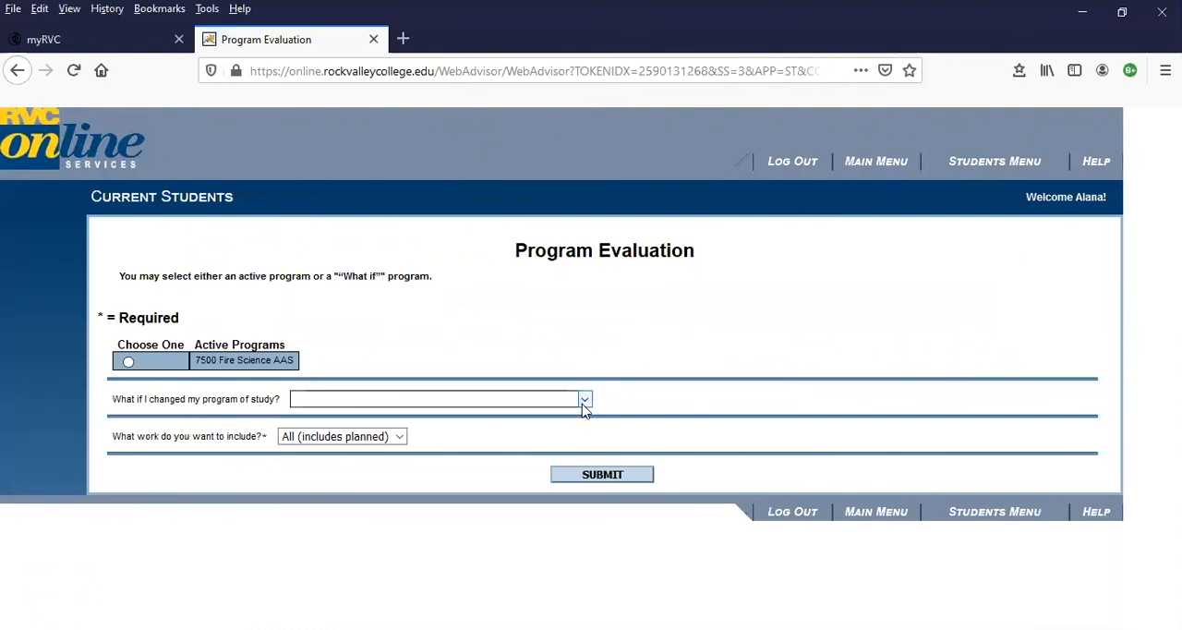
Submit a what-if evaluation with Associate of Arts as the chosen program.
left_click(584, 399)
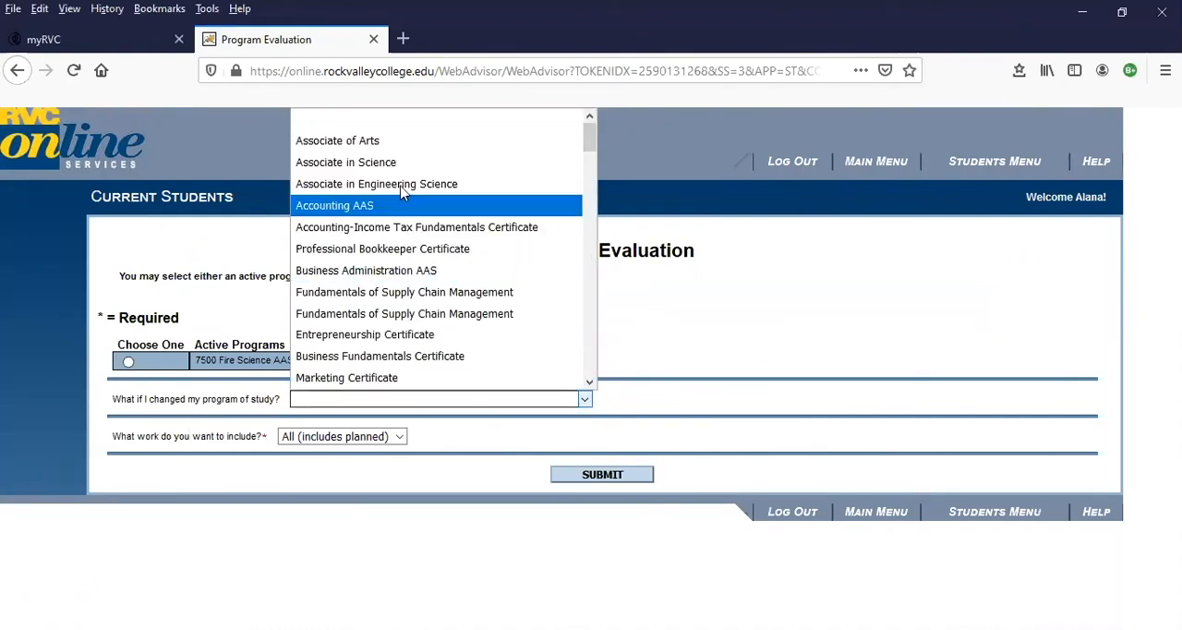
left_click(336, 140)
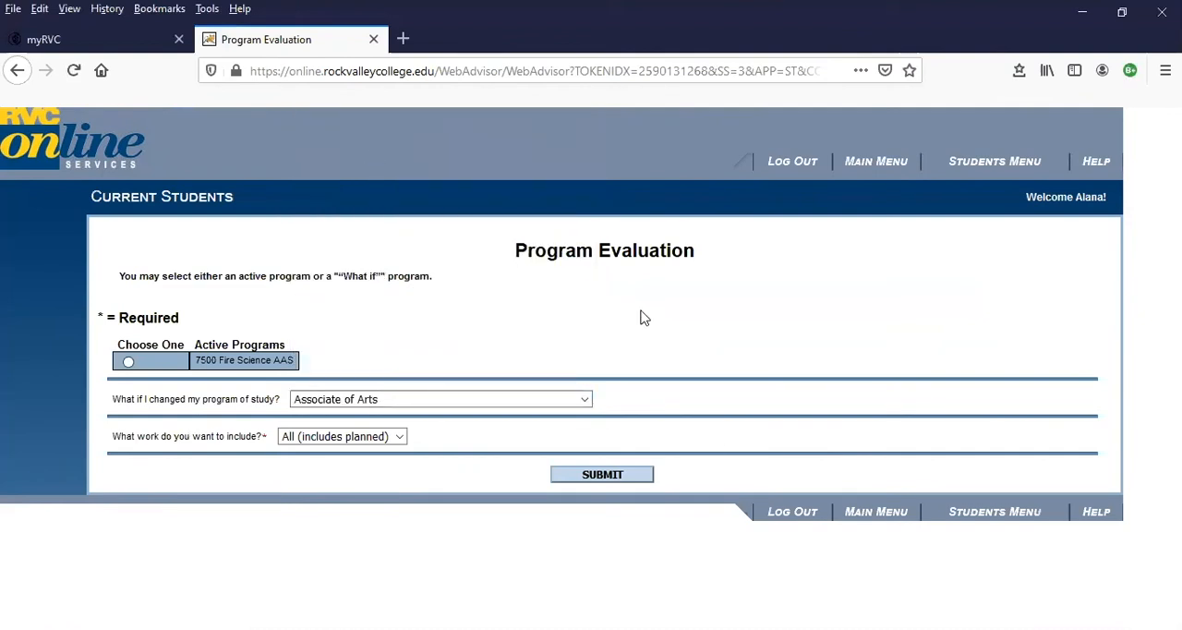
left_click(603, 473)
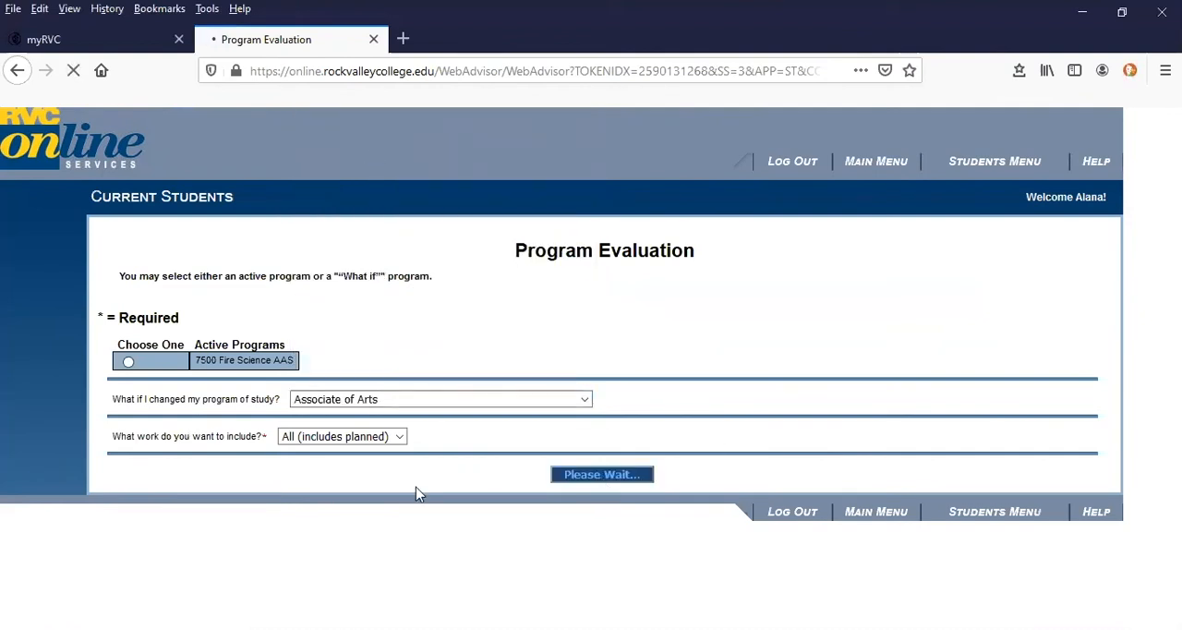
left_click(602, 473)
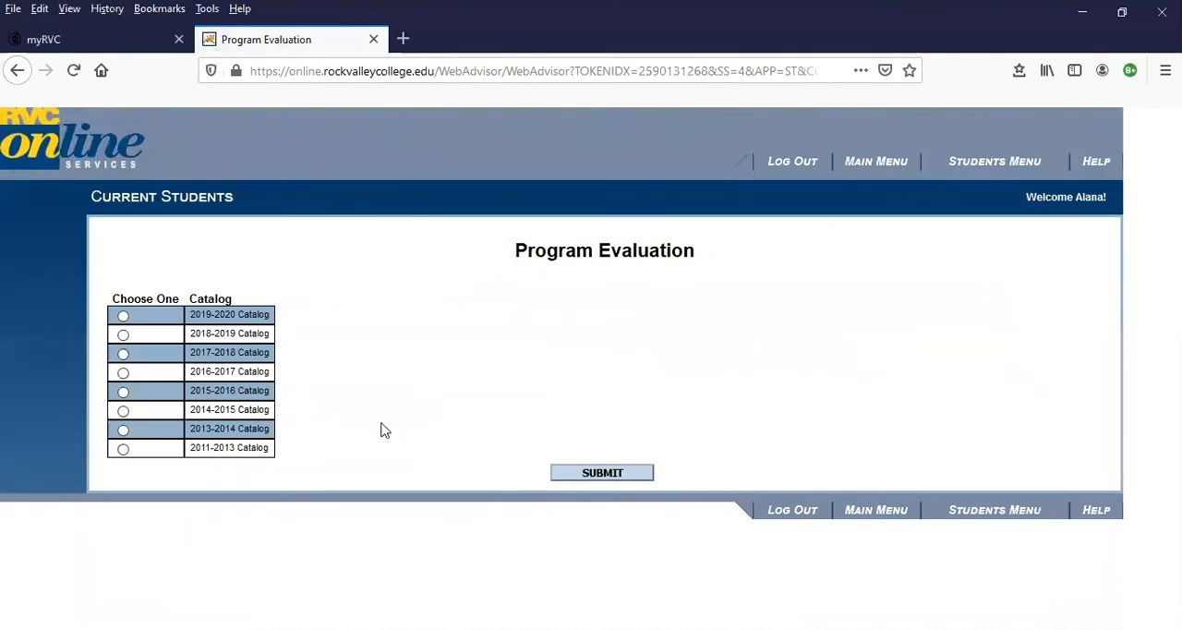
mouse_move(403, 376)
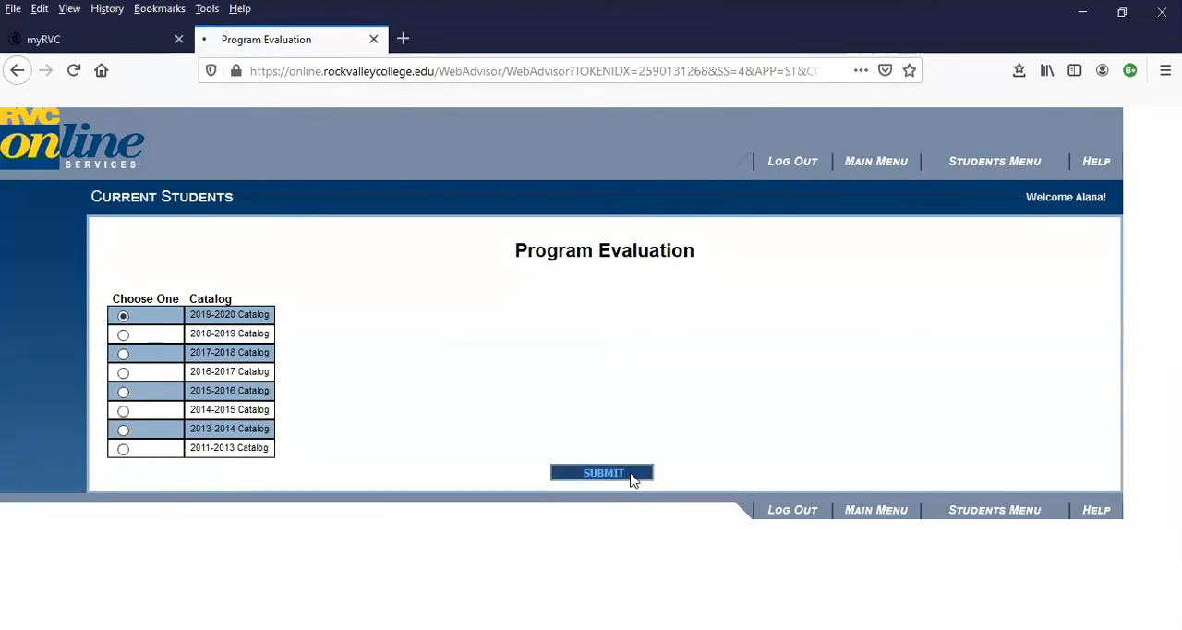
Submit the what-if evaluation using the 2019-2020 catalog year.
left_click(603, 472)
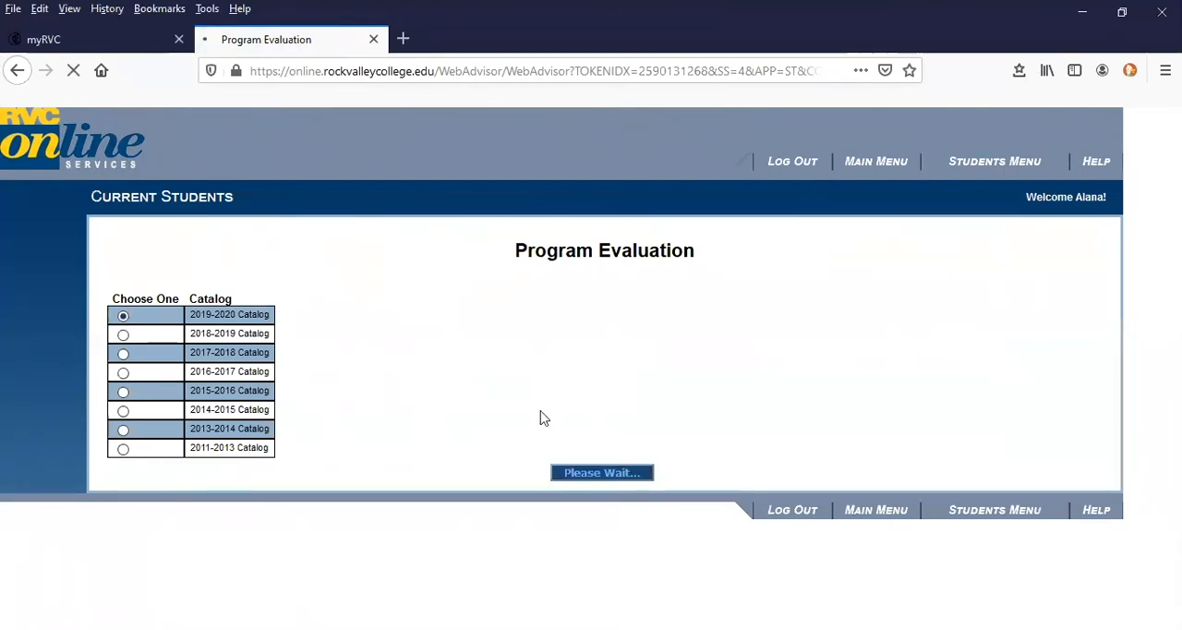
mouse_move(643, 410)
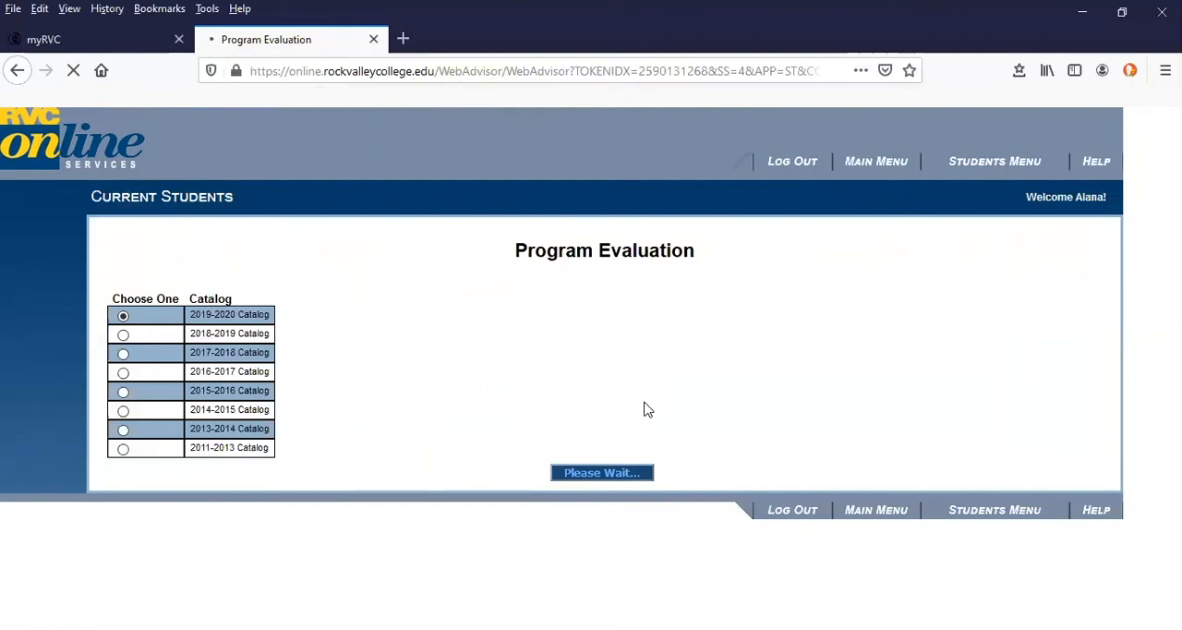
mouse_move(635, 370)
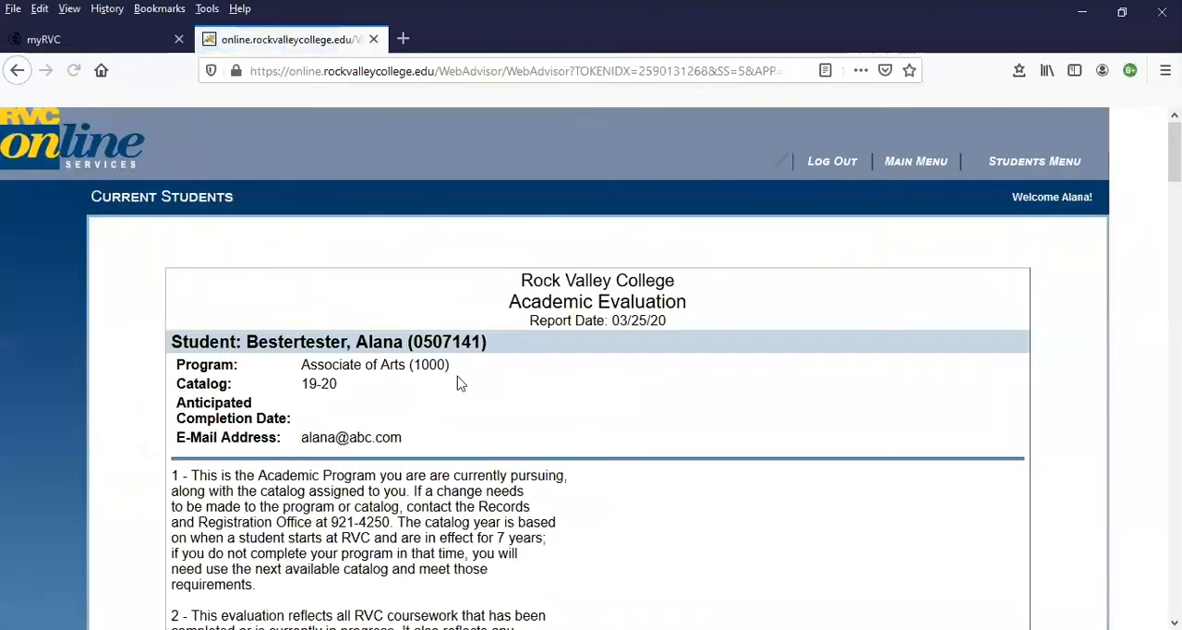
mouse_move(276, 399)
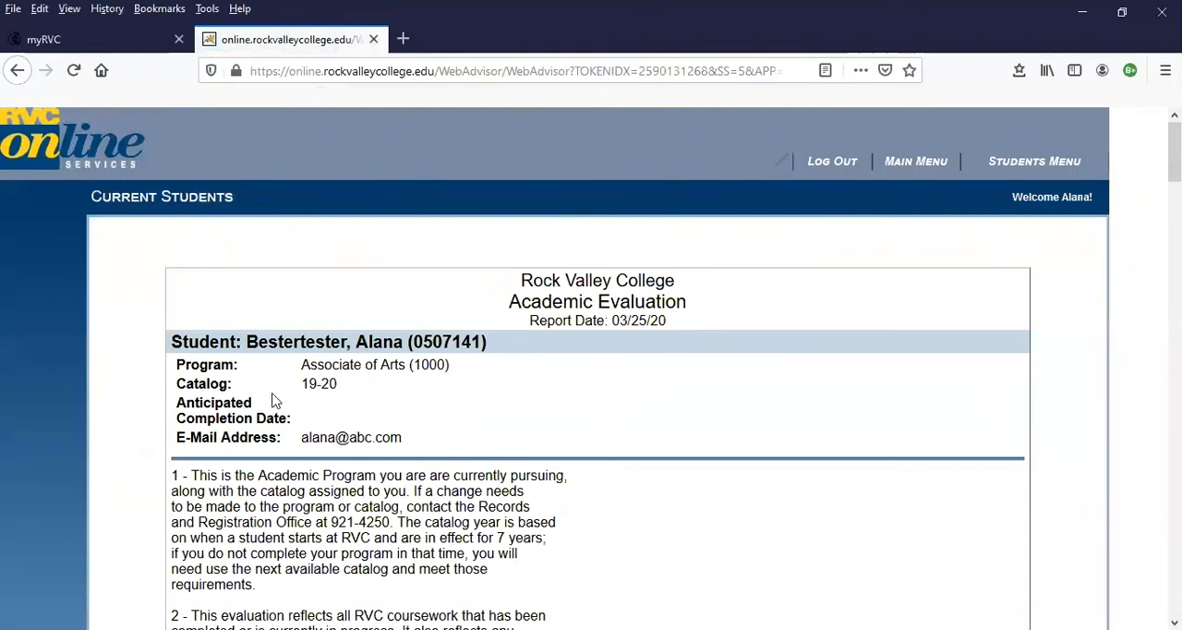
mouse_move(307, 421)
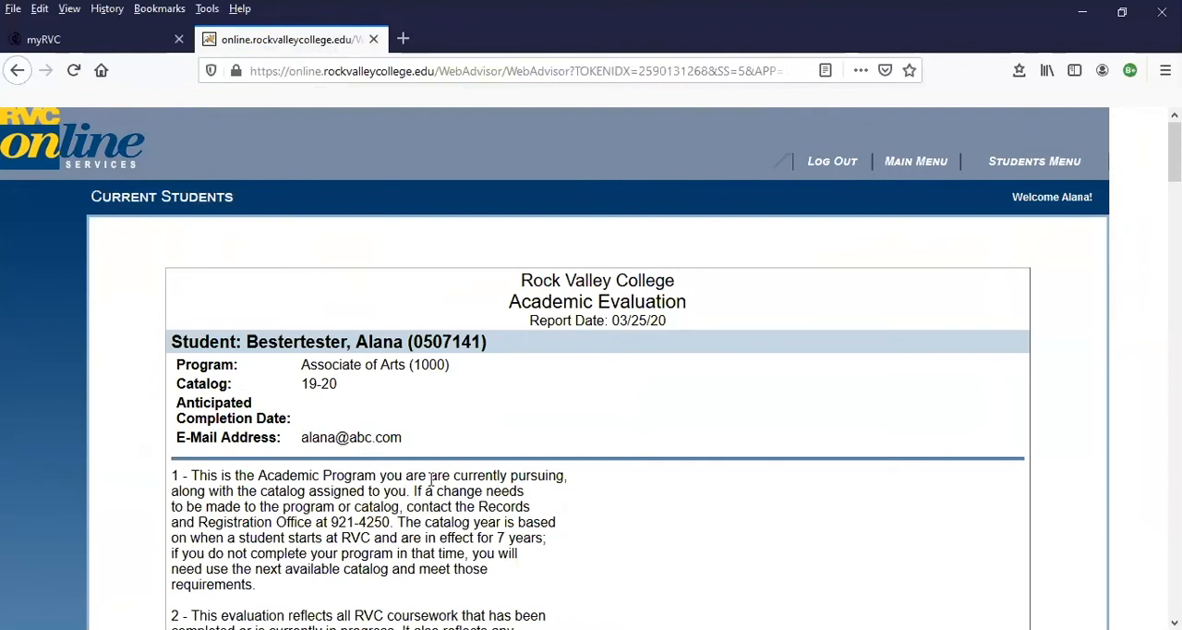
Scroll through Program Summary and Requirements, all Not Started, down to the graduation deadlines.
scroll("down", 3)
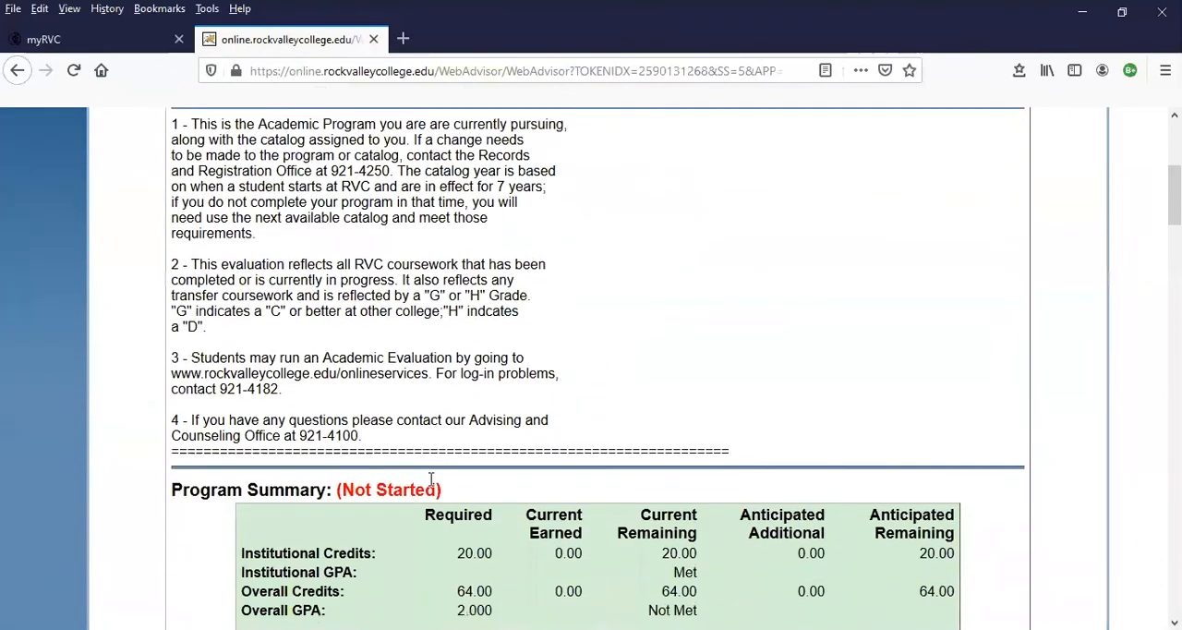
scroll("down", 3)
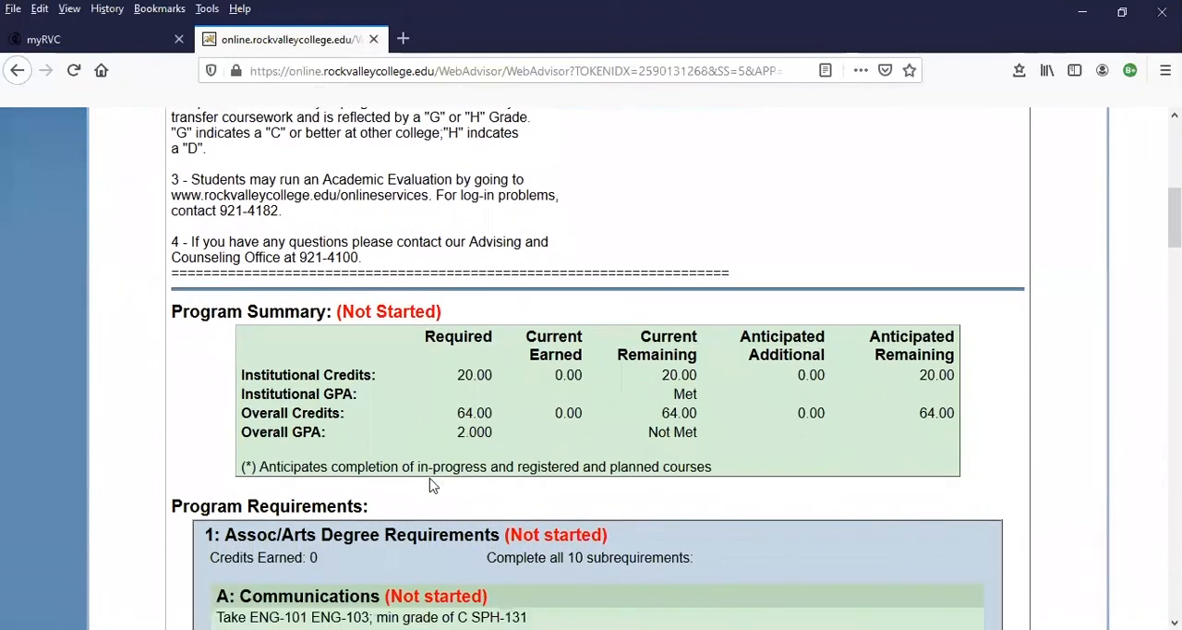
scroll("down", 3)
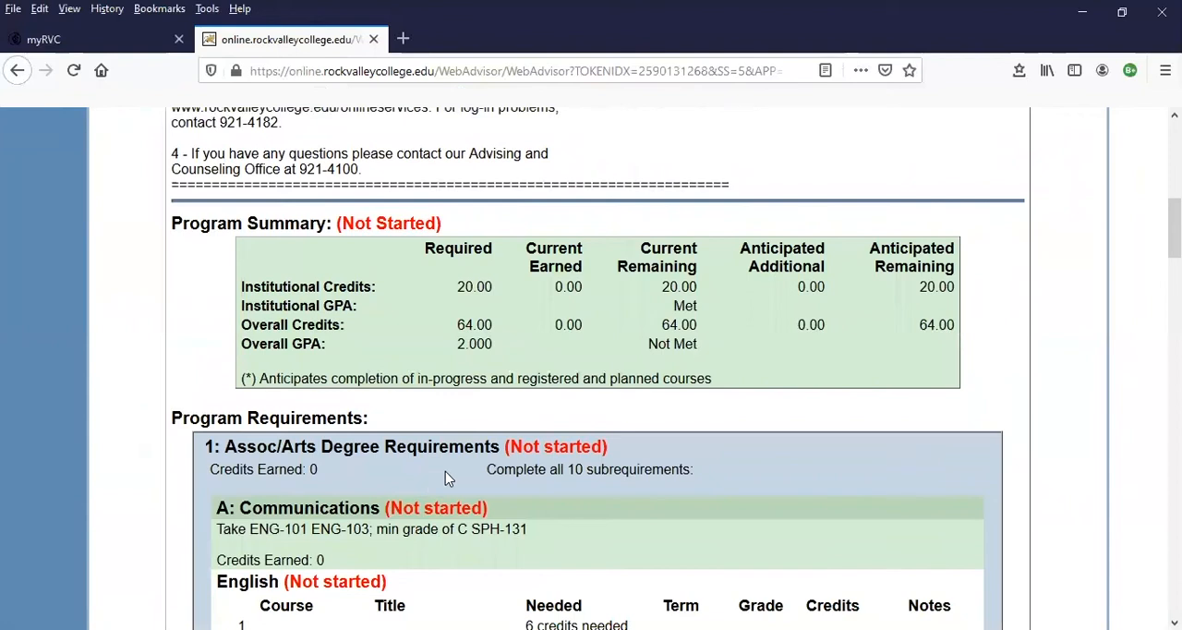
mouse_move(674, 421)
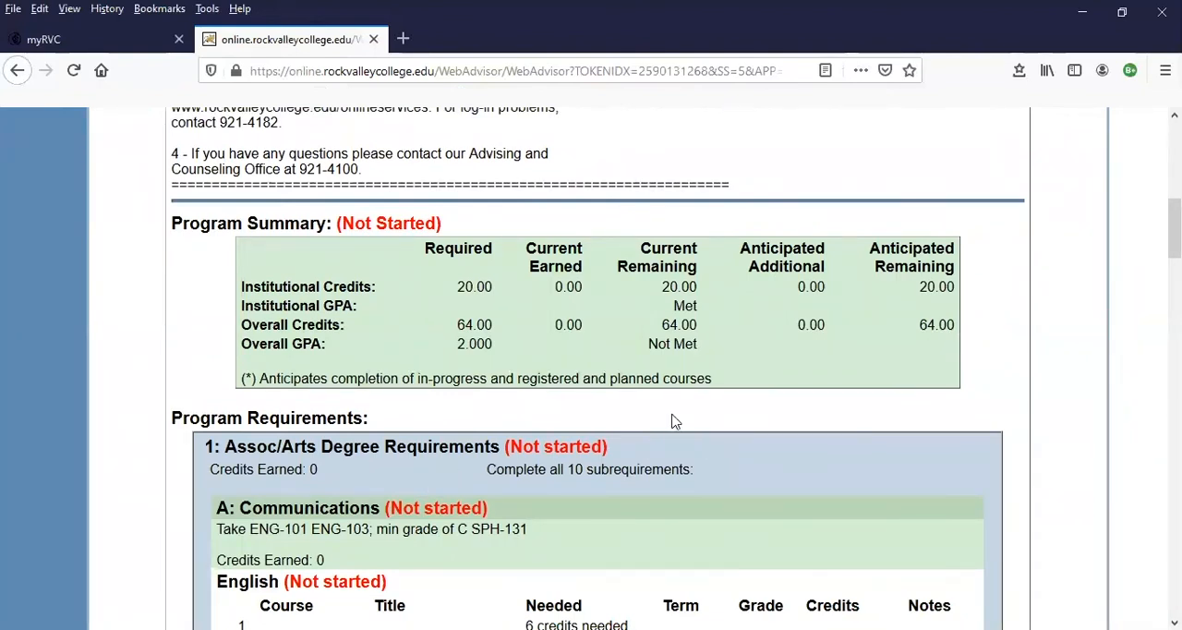
mouse_move(824, 473)
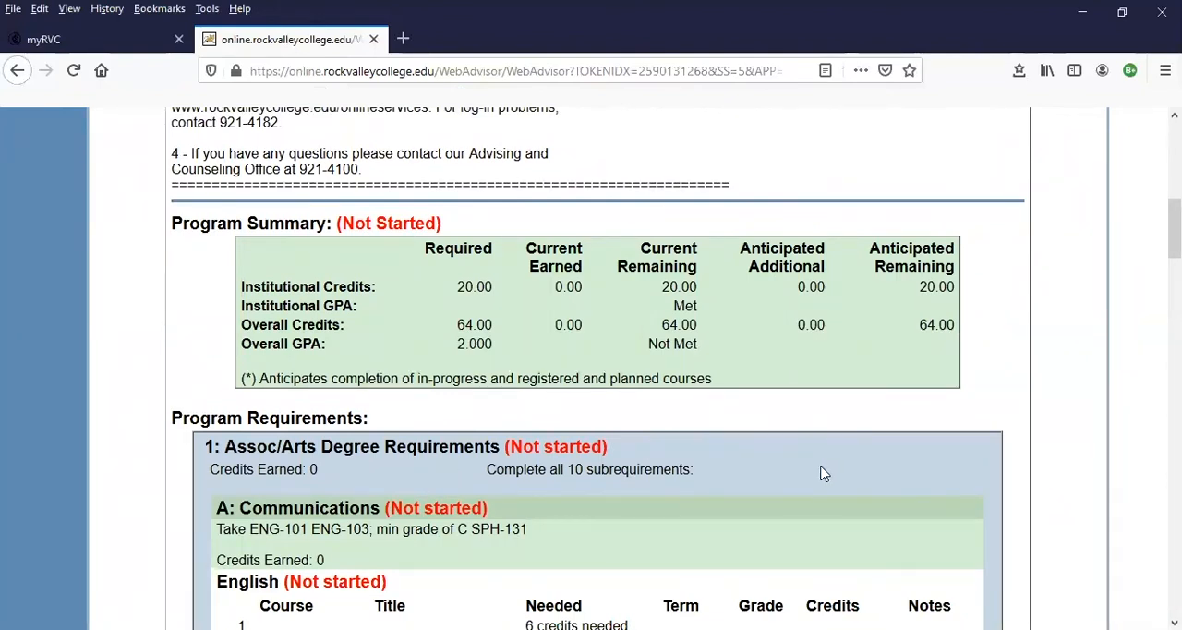
scroll("down", 3)
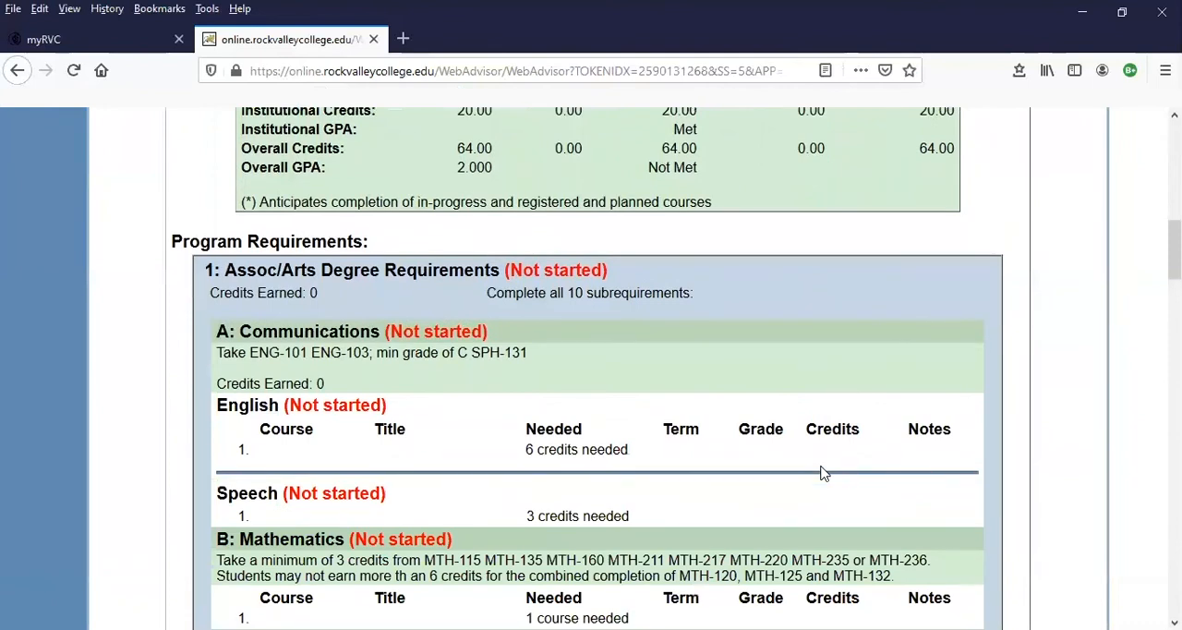
mouse_move(816, 471)
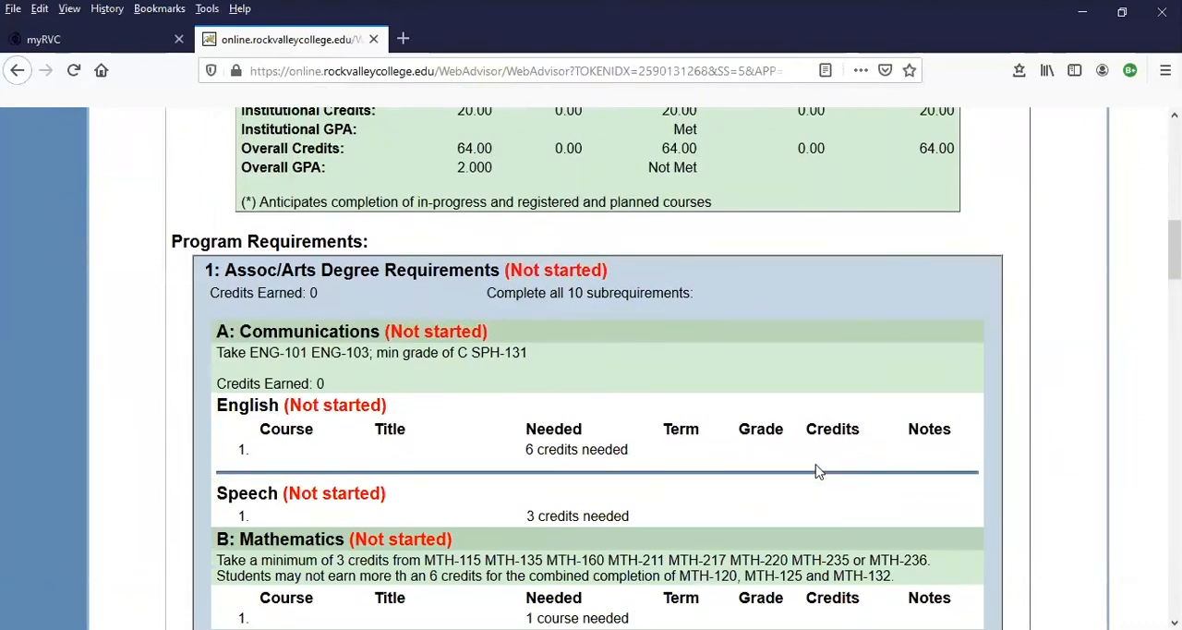
mouse_move(492, 481)
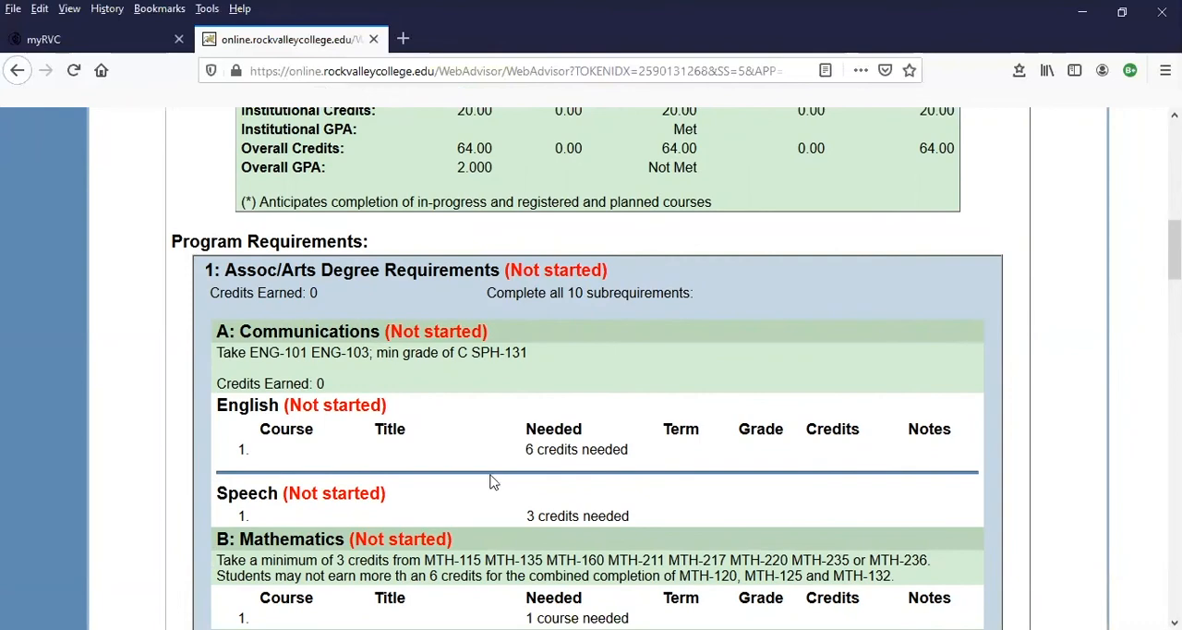
scroll("down", 3)
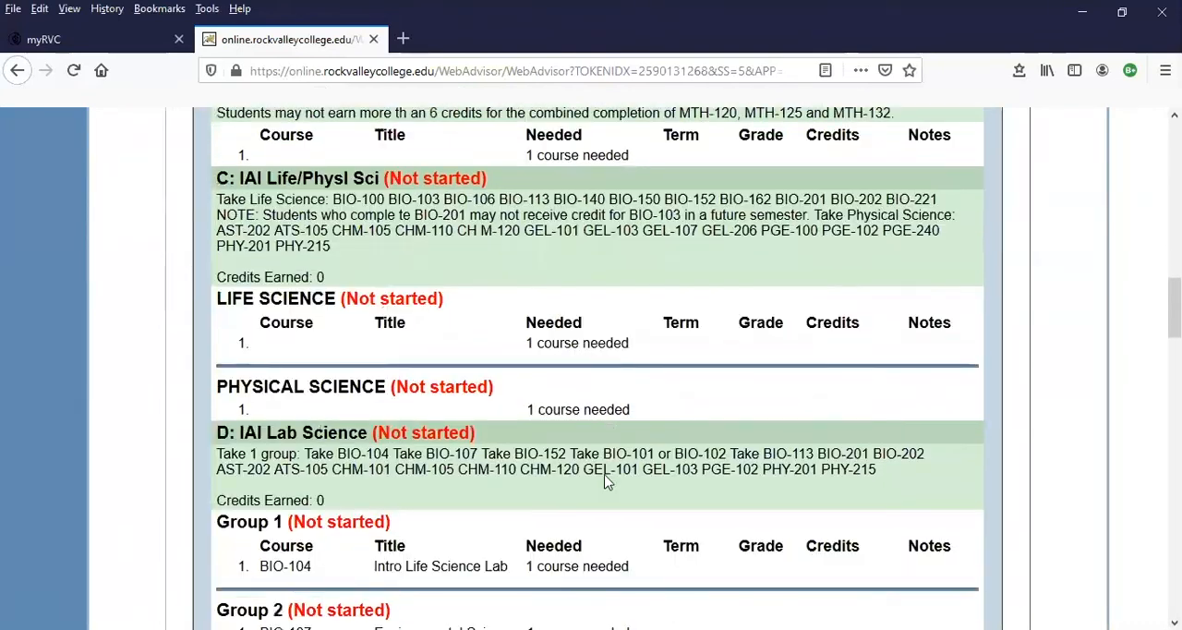
scroll("down", 3)
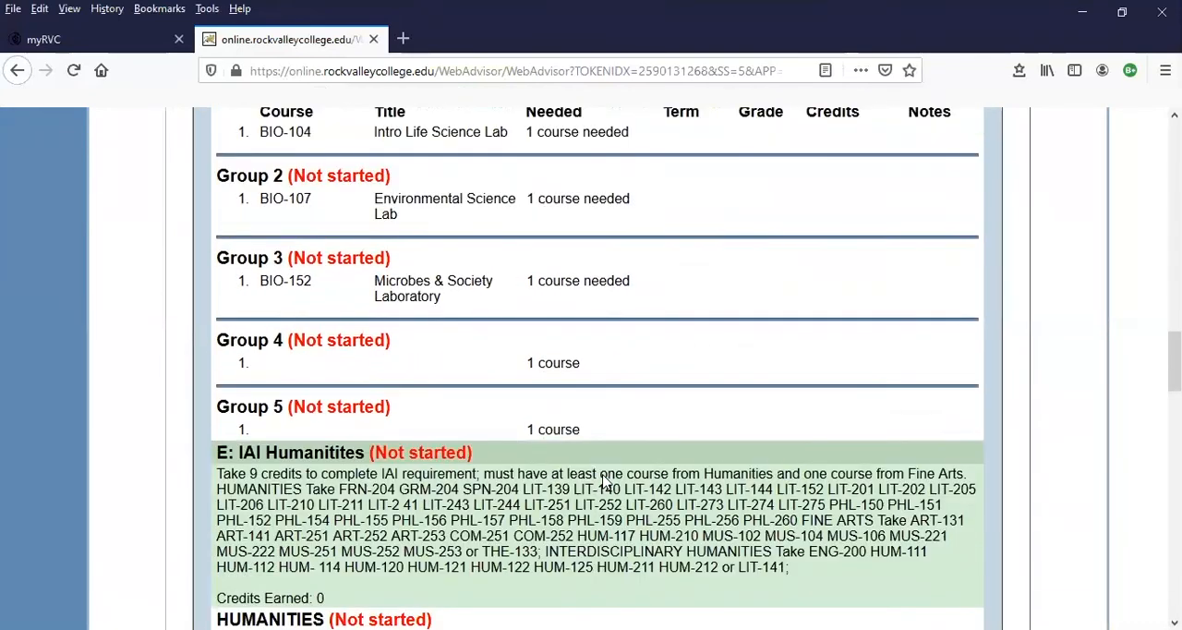
scroll("down", 3)
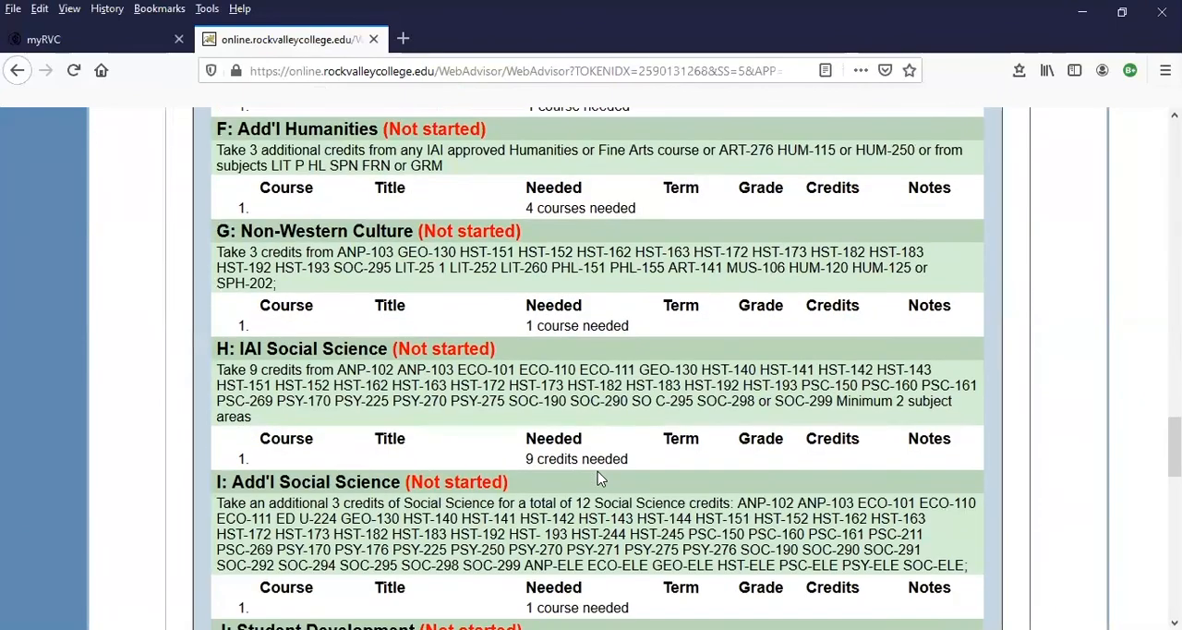
scroll("down", 3)
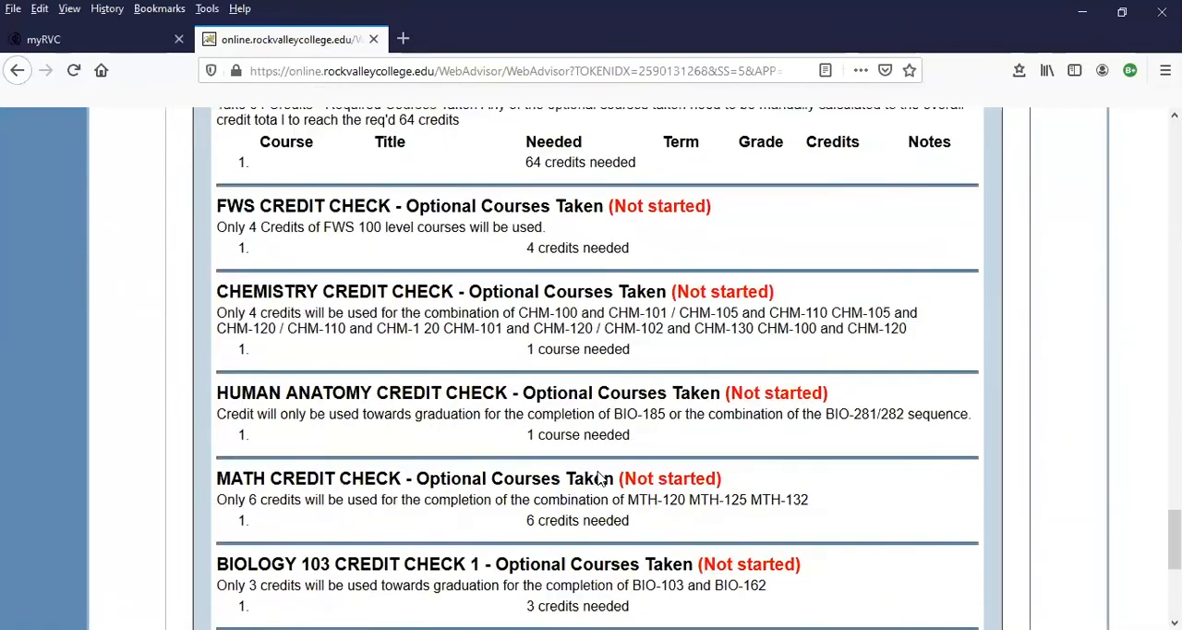
scroll("down", 3)
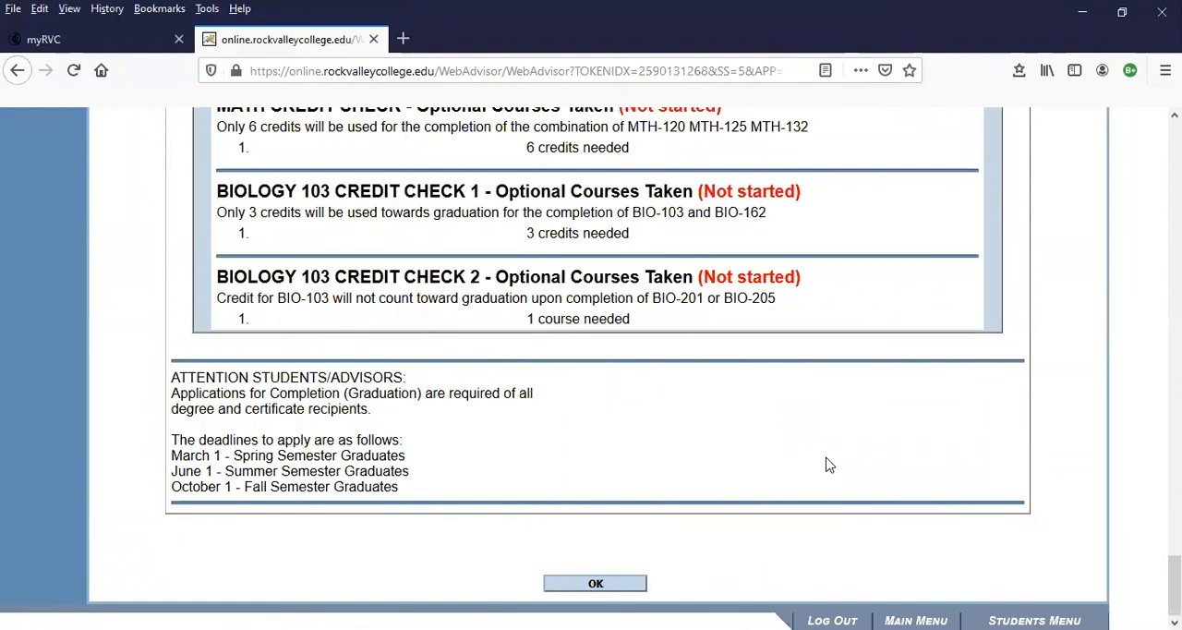
mouse_move(696, 491)
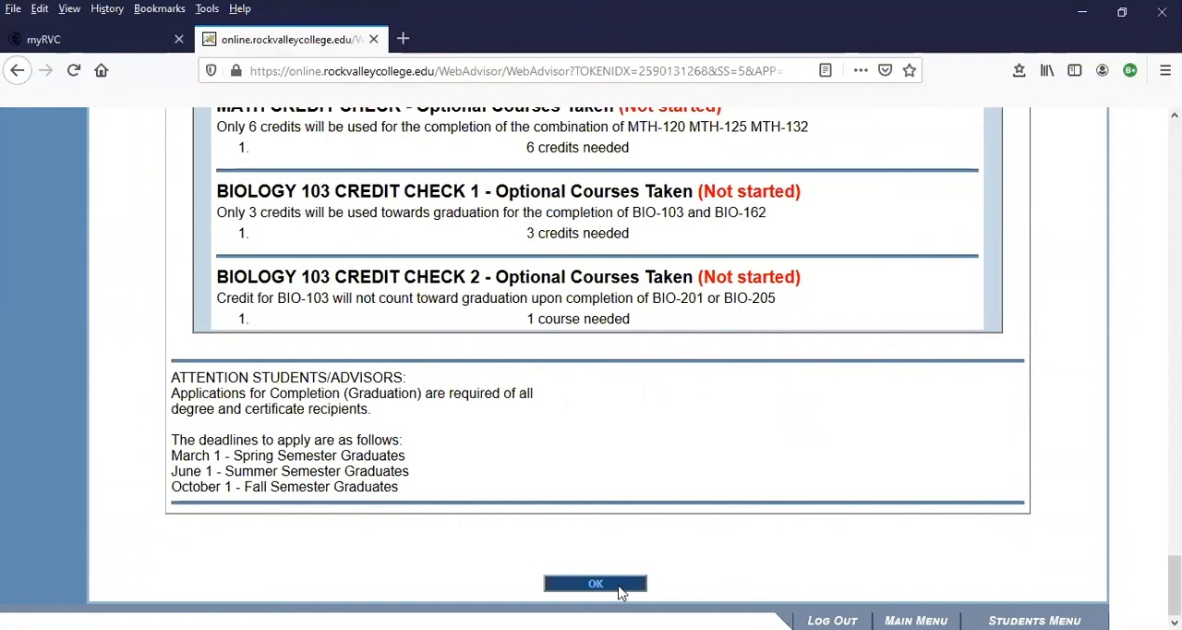
Confirm OK on the Associate of Arts evaluation to return to the Student Menu.
left_click(595, 584)
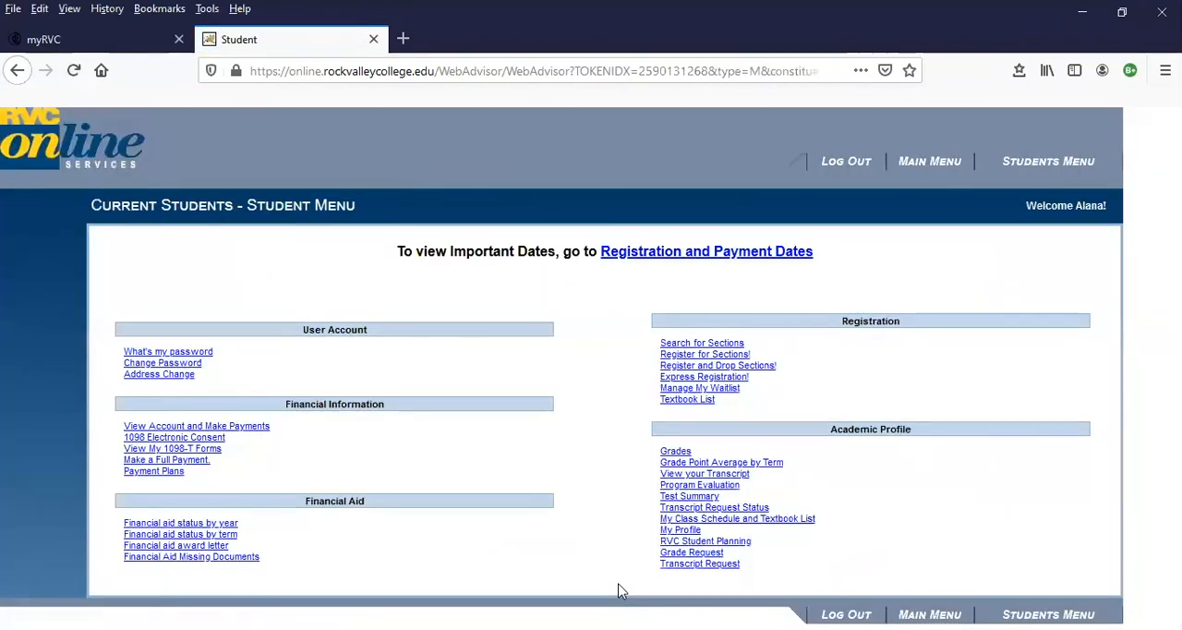